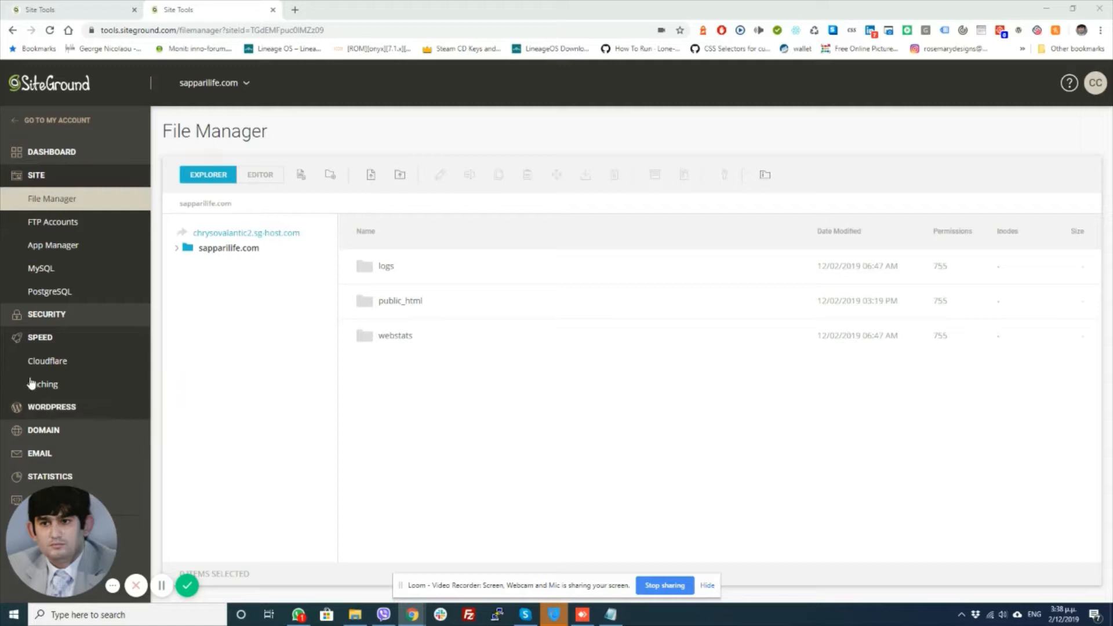
Deactivate Cloudflare for sapparilife.com from the Speed > Cloudflare page.
click(47, 360)
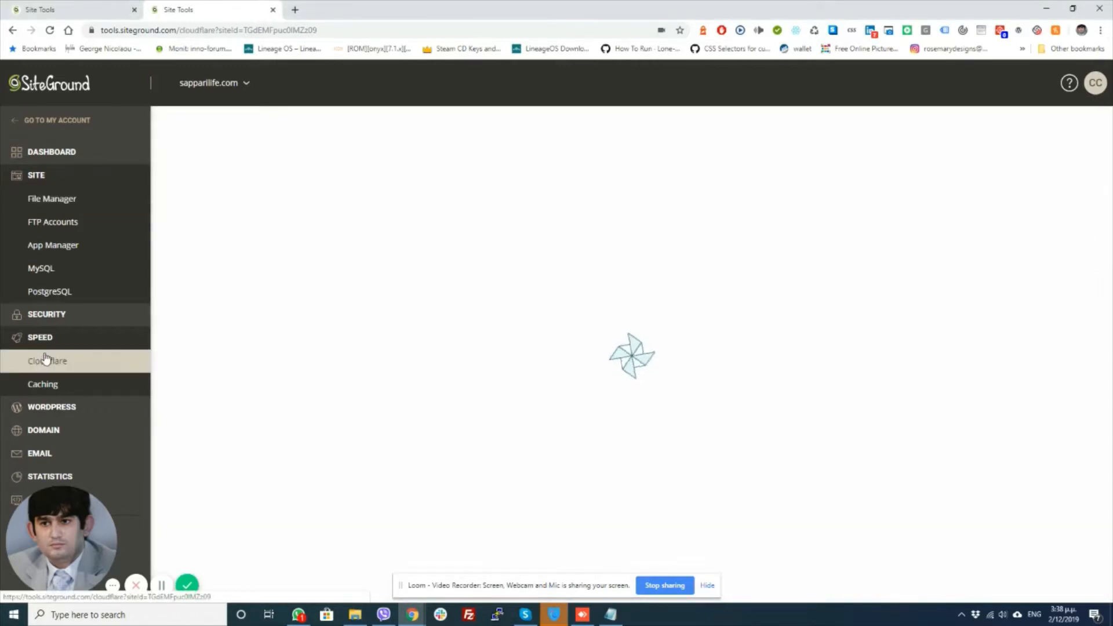
click(47, 360)
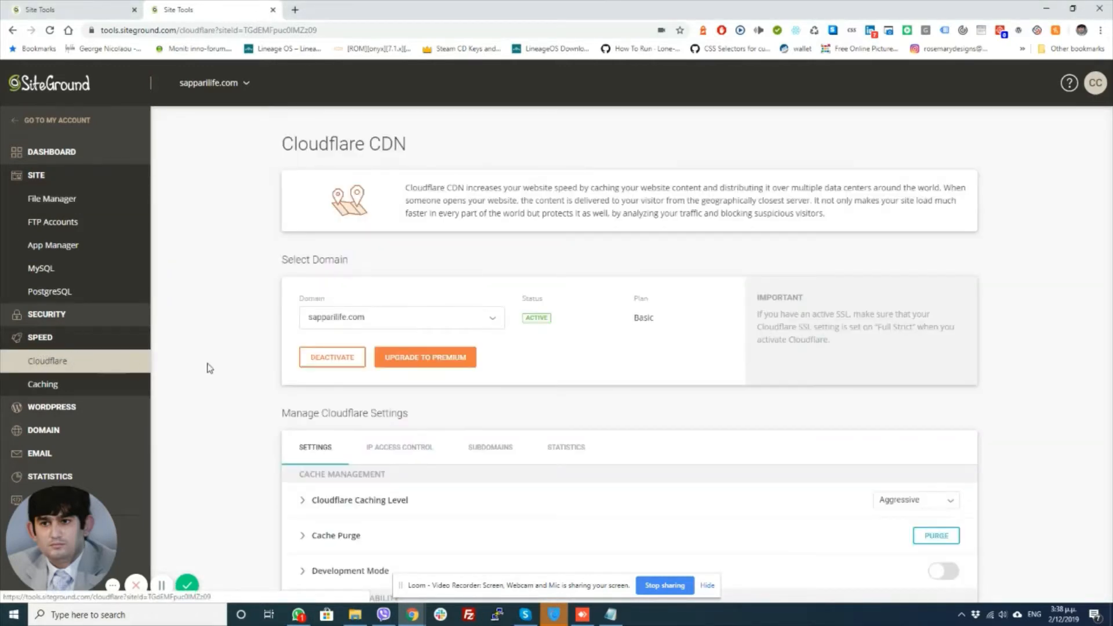
click(331, 357)
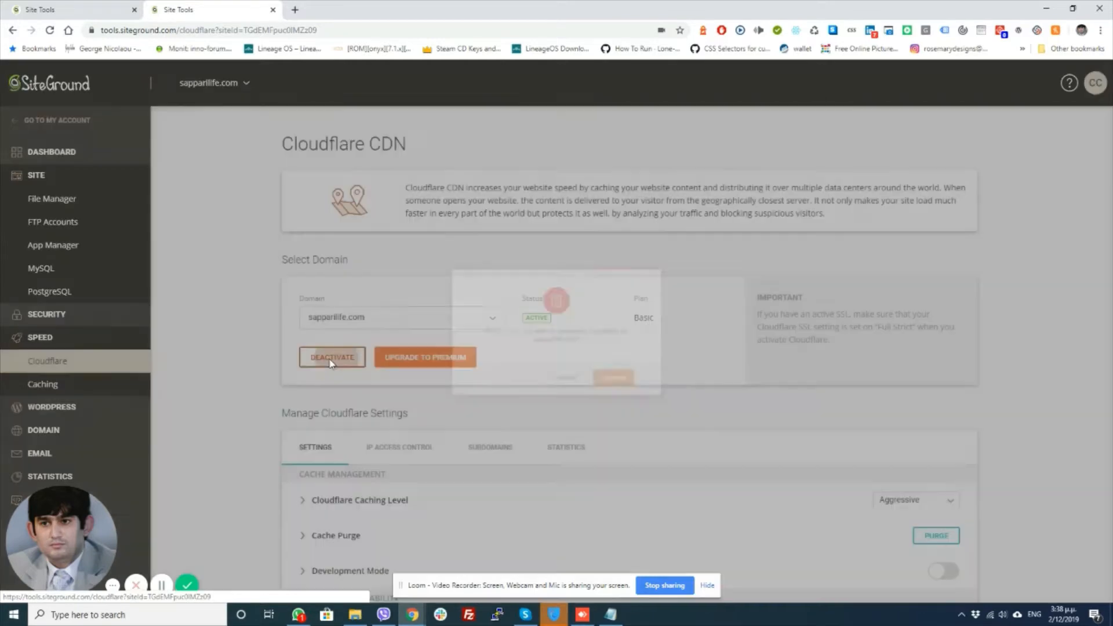
click(331, 357)
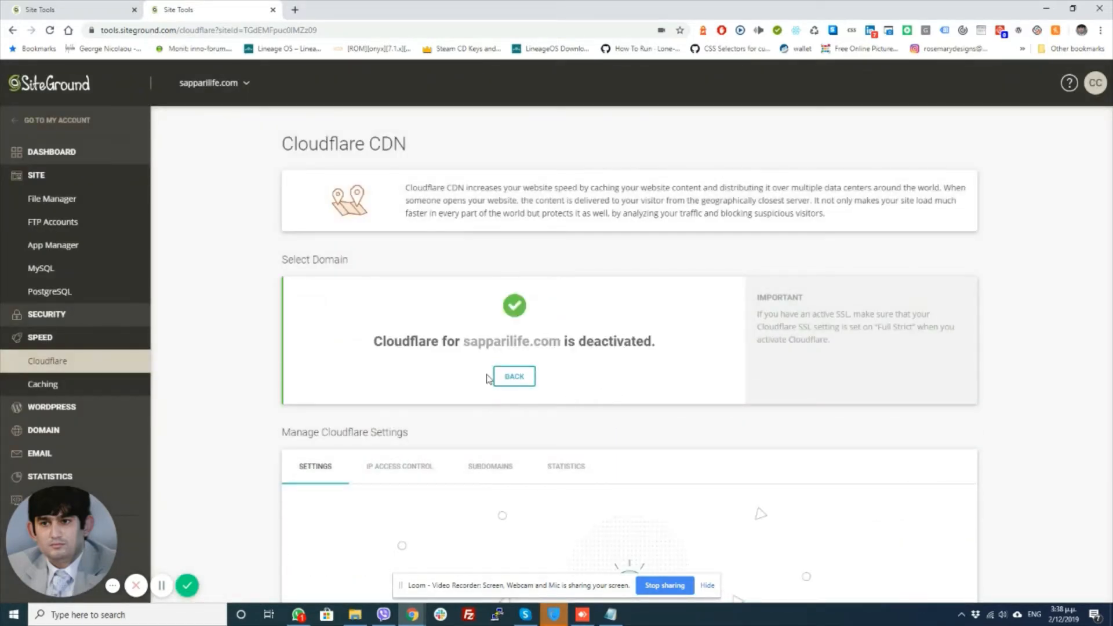
Reactivate Cloudflare for the domain on the free plan.
click(514, 376)
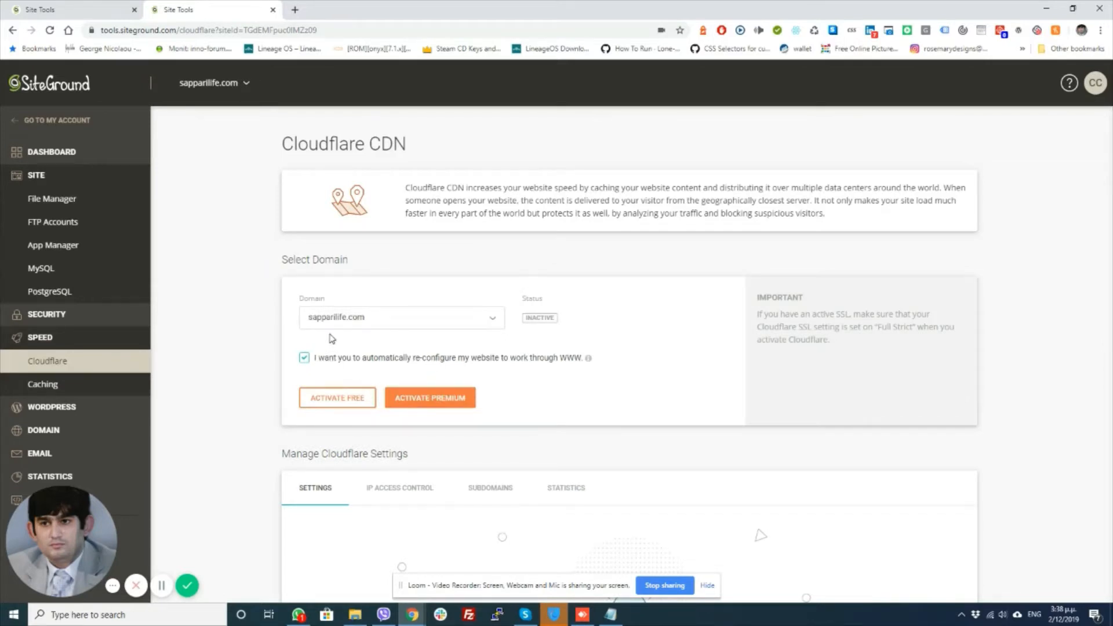
click(401, 317)
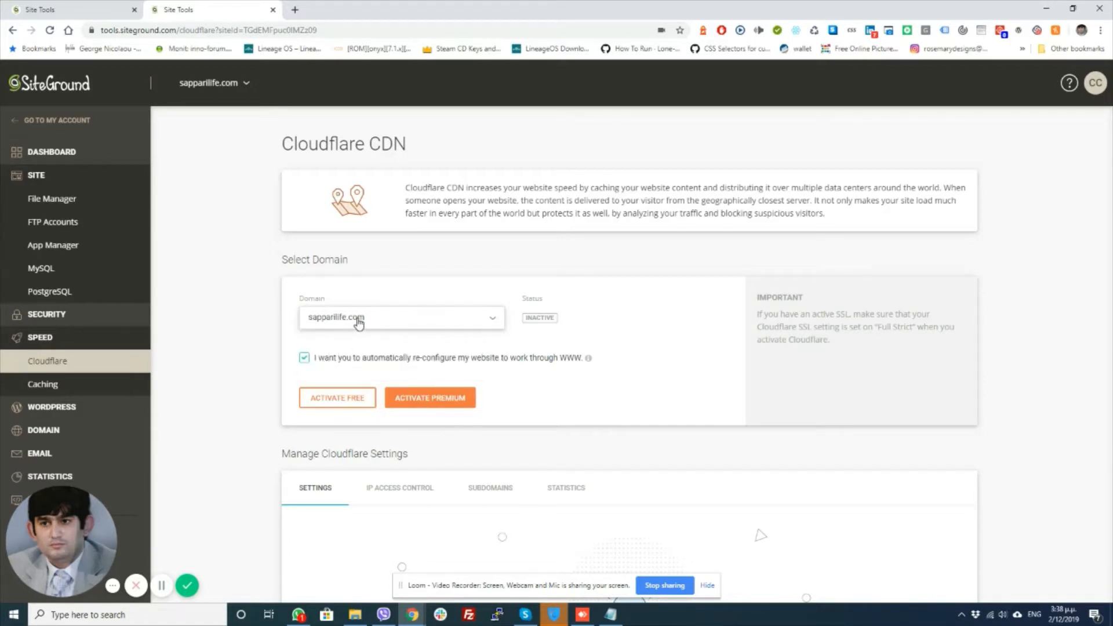
click(337, 398)
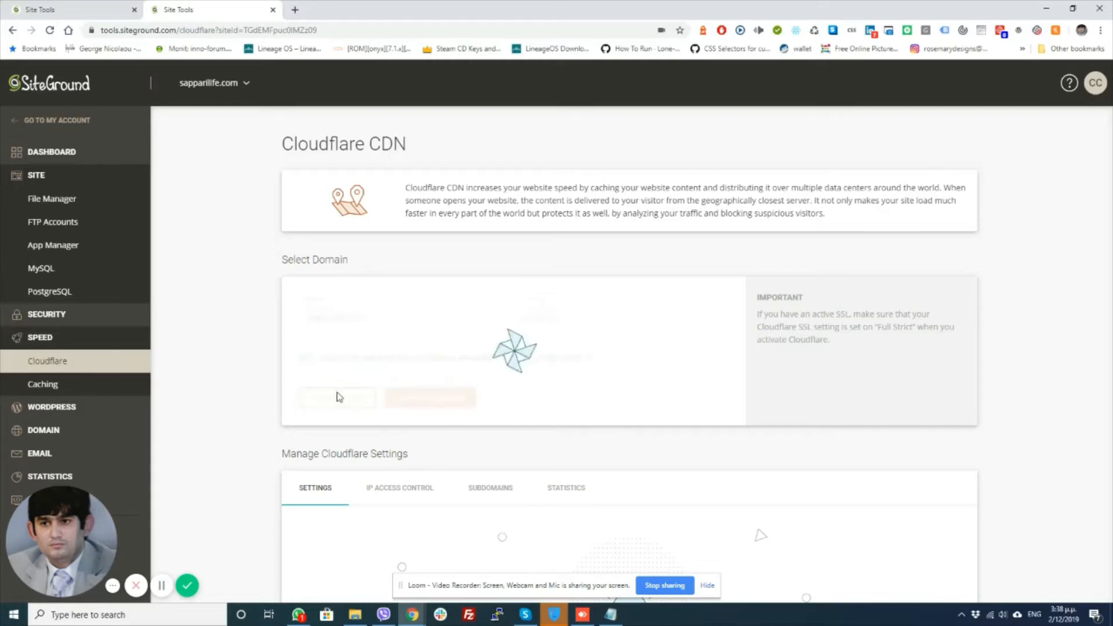
scroll(down, 3)
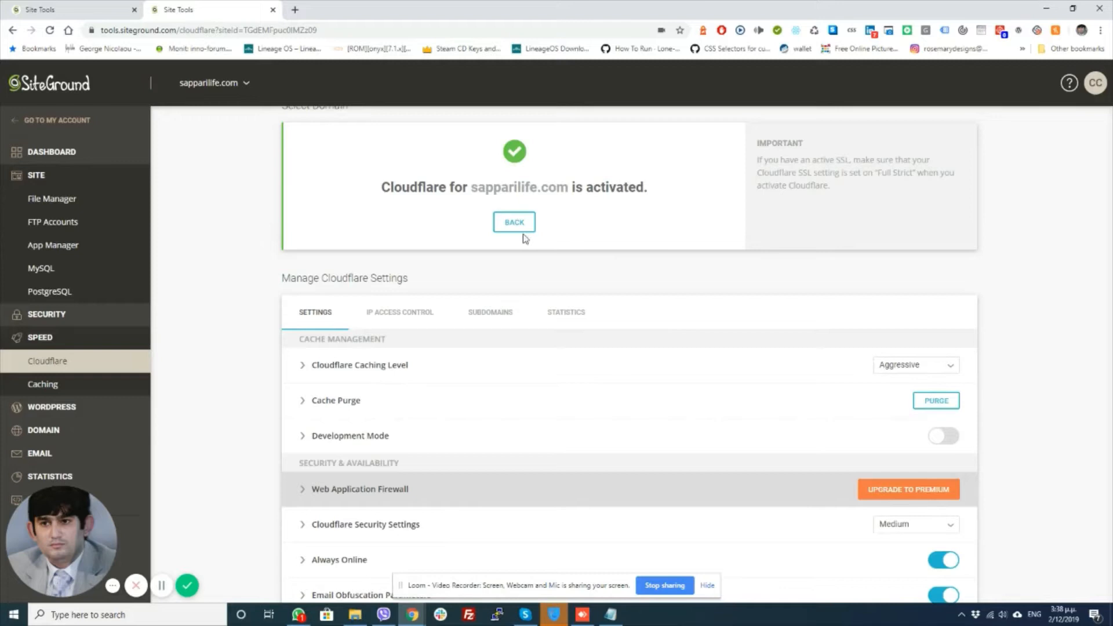
Review the DNS CHECK FAILED warning requiring a www CNAME record, then open a blank browser tab.
click(513, 222)
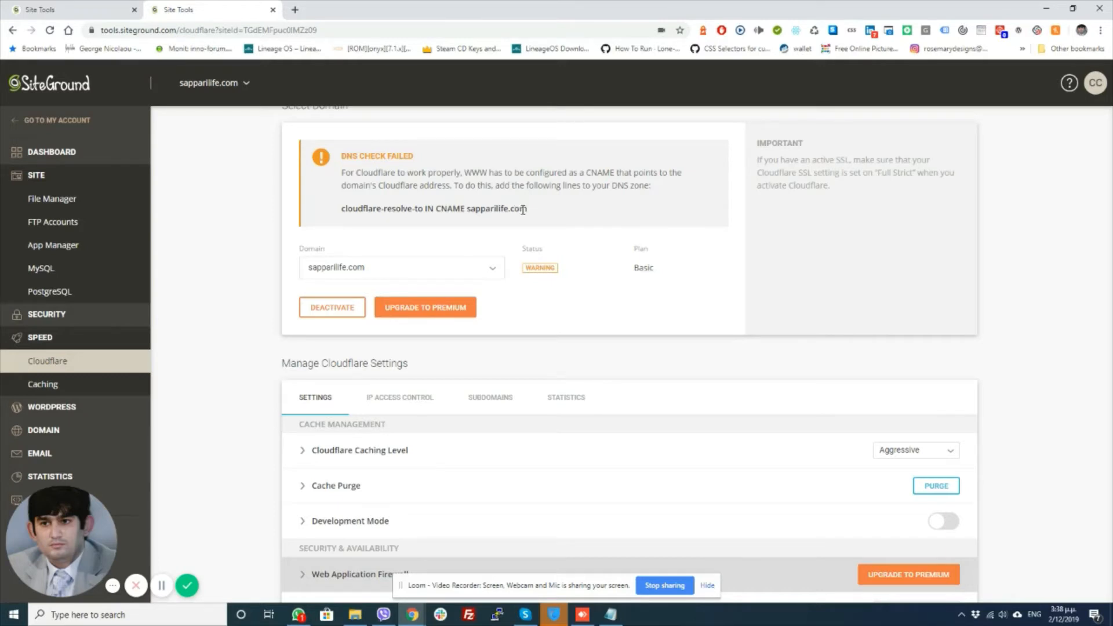
mouse_move(539, 277)
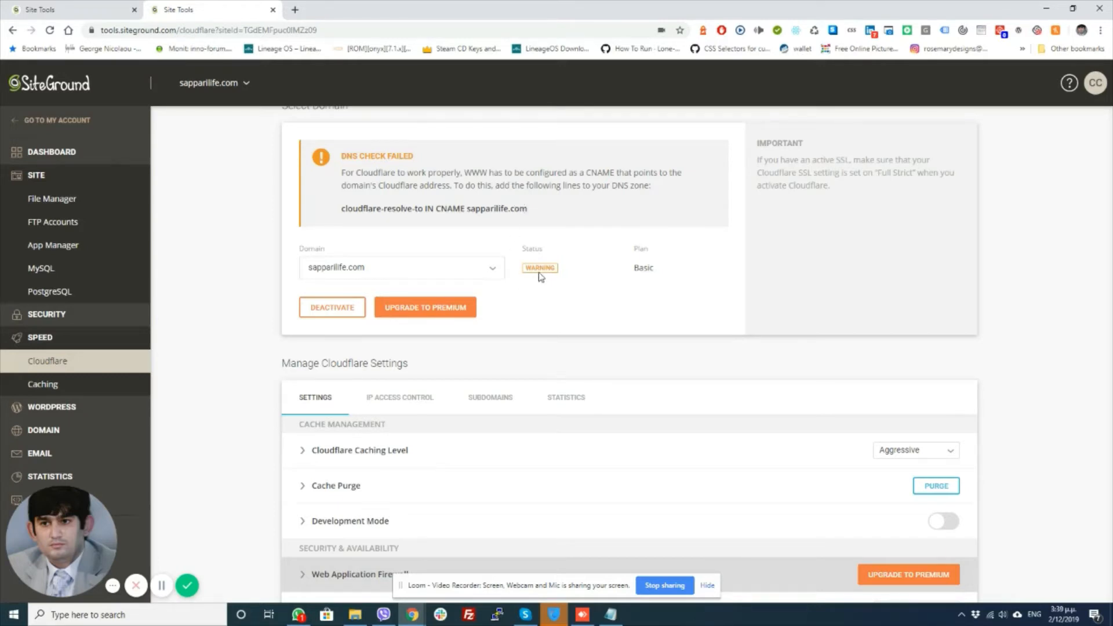
scroll(up, 3)
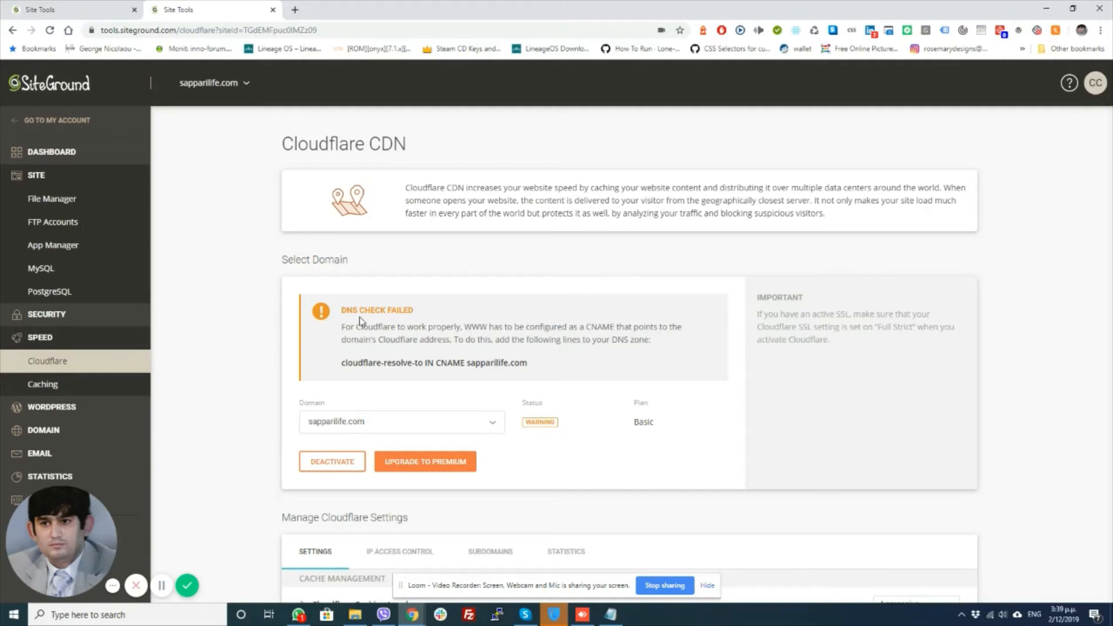
drag(342, 310, 527, 362)
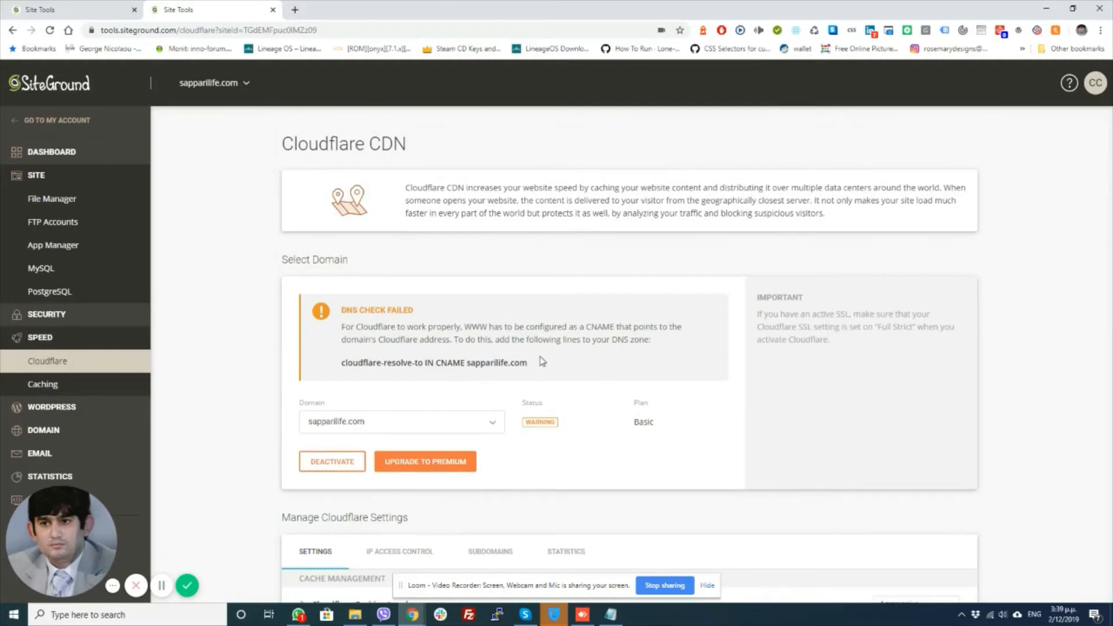
scroll(down, 3)
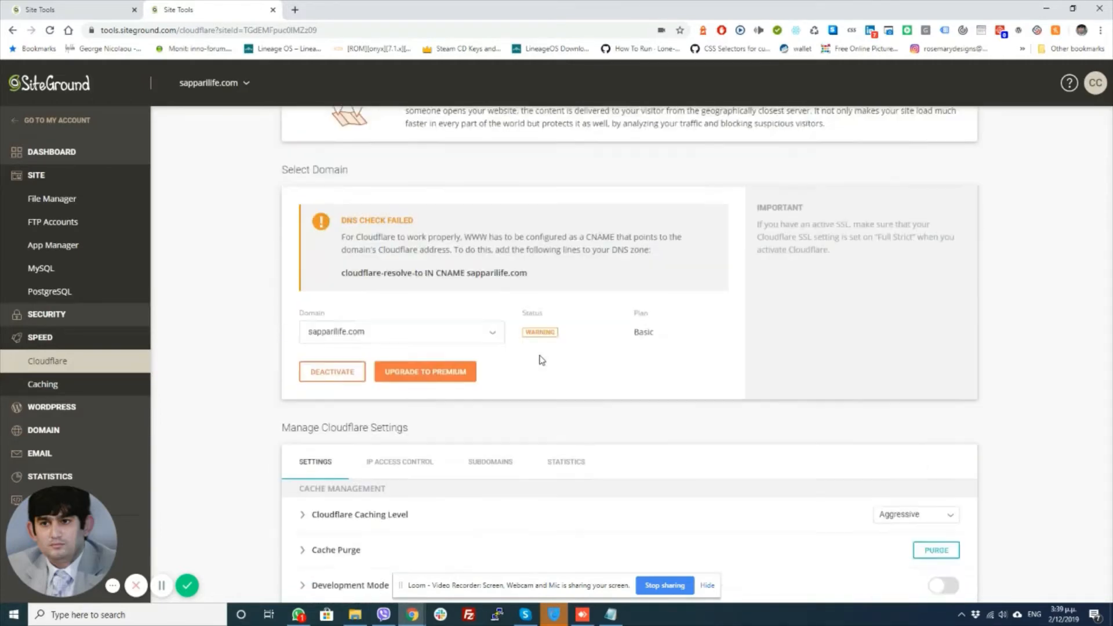
scroll(down, 3)
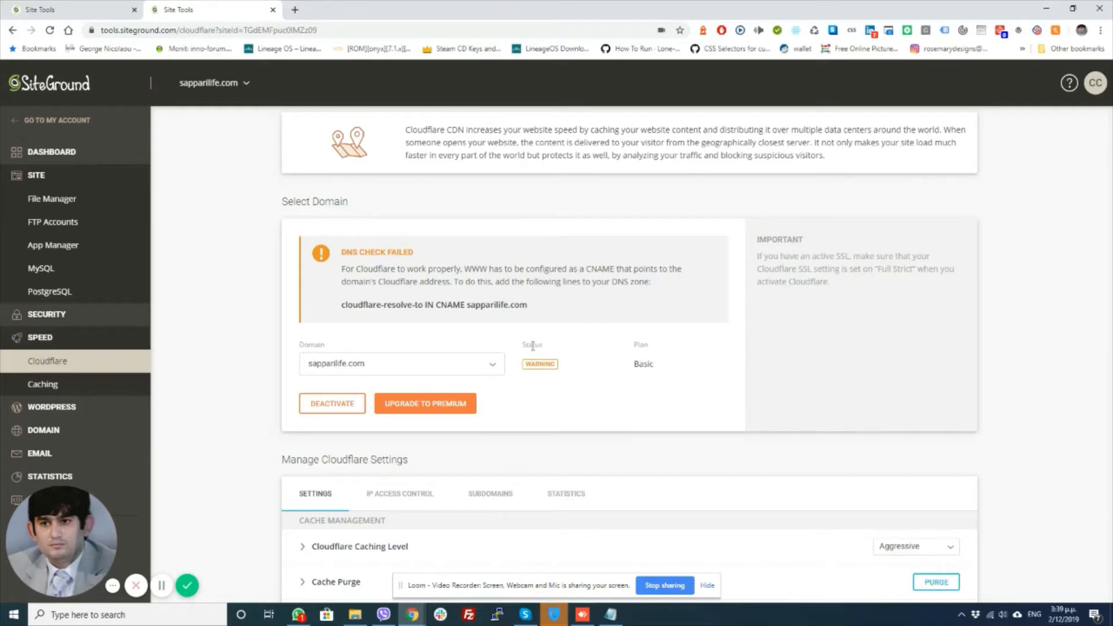
click(433, 9)
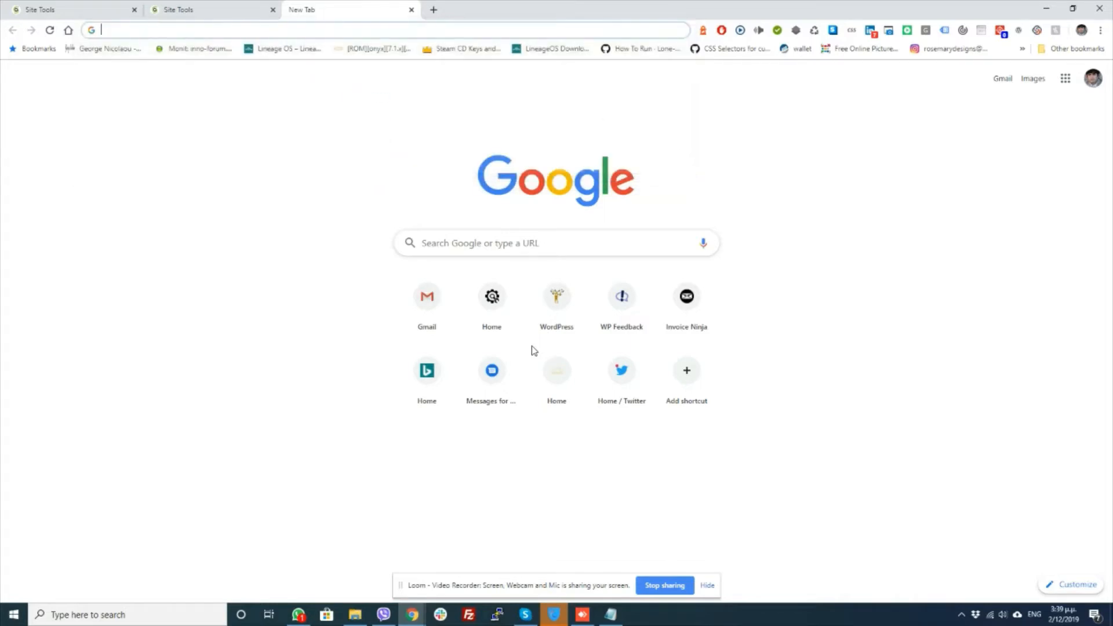
Search siteground.com Cloudflare 'DNS check failed' and open the Reddit r/Wordpress thread.
text(clou)
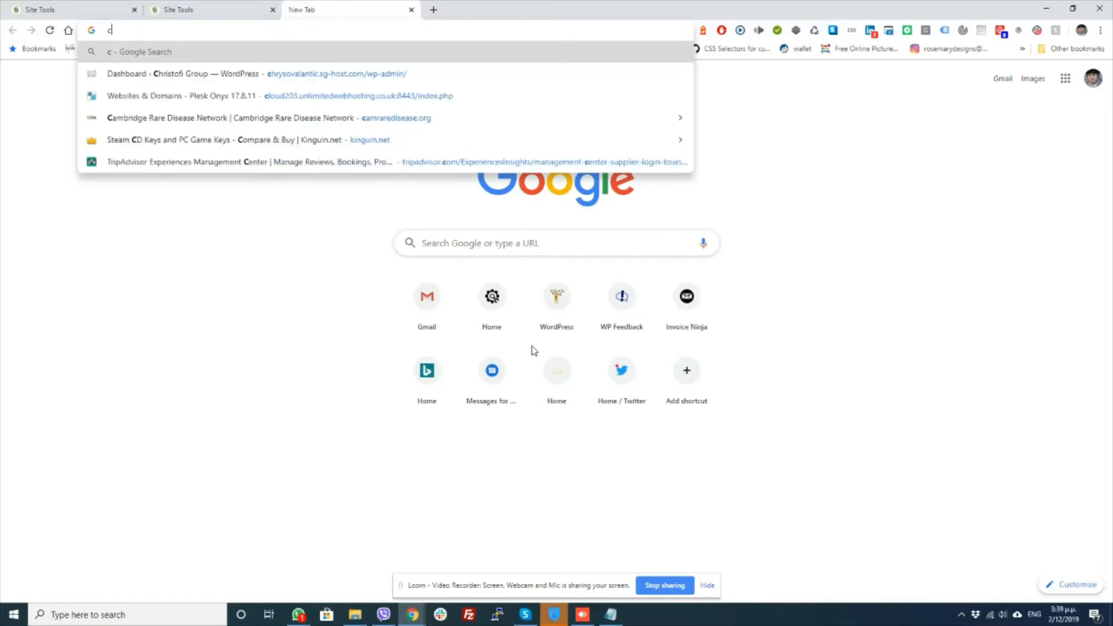
text(clo)
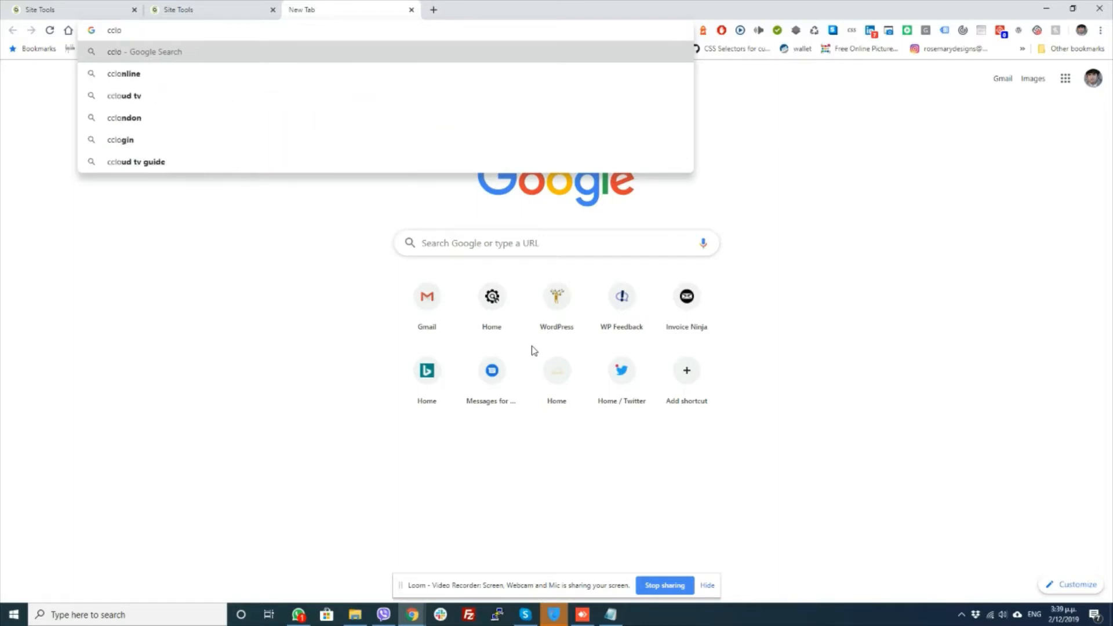
text(siteground.com)
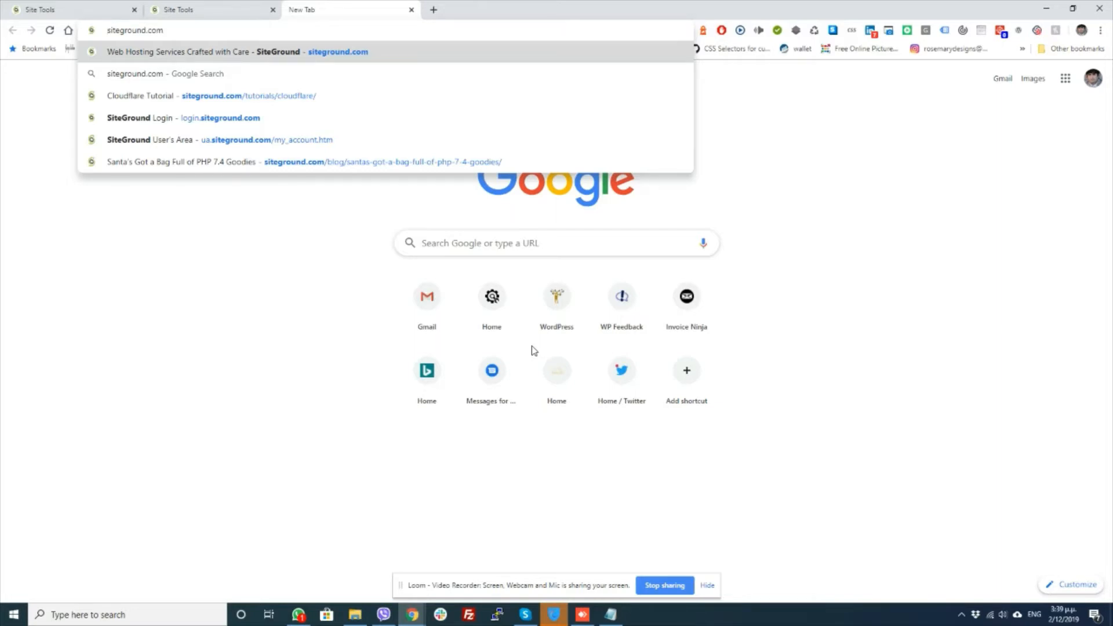
triple_click(135, 29)
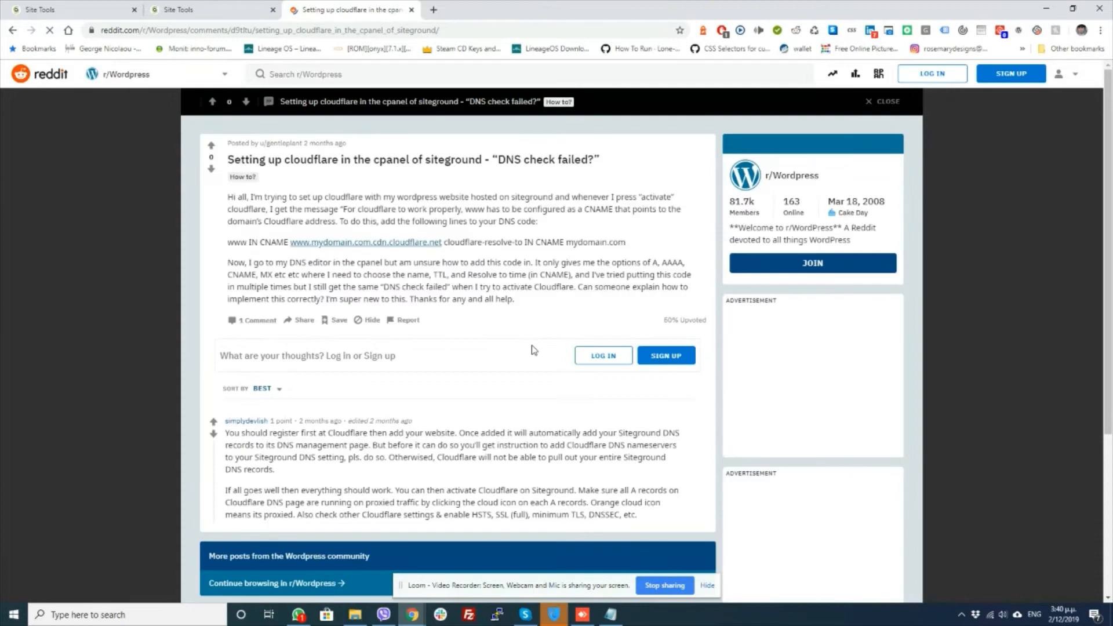
Read the Reddit answer and close its tab to return to Site Tools.
scroll(down, 3)
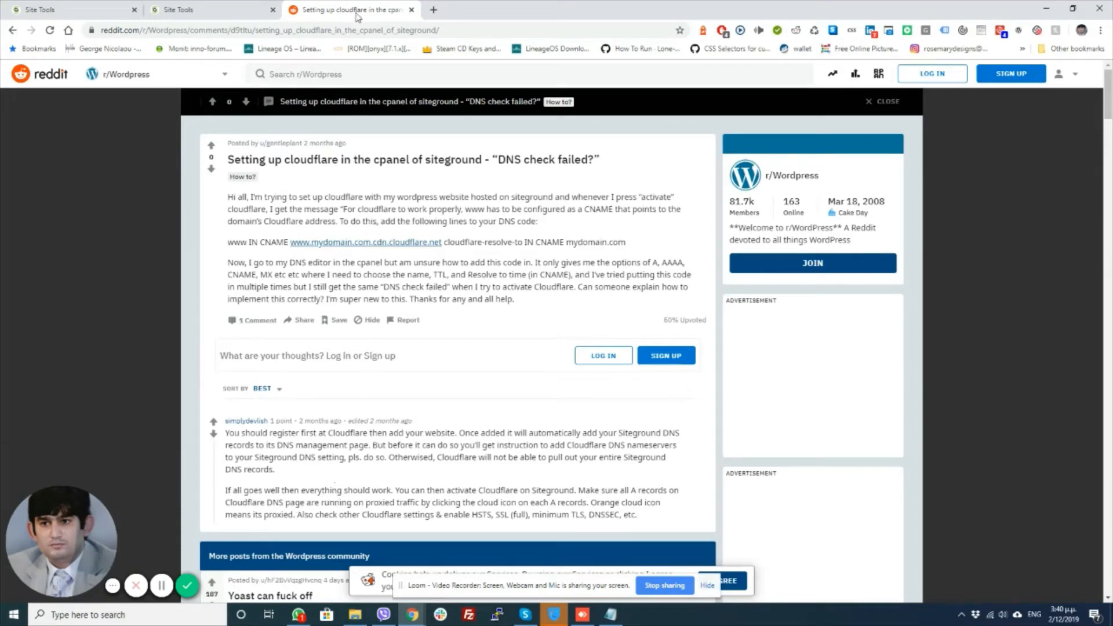
mouse_move(22, 37)
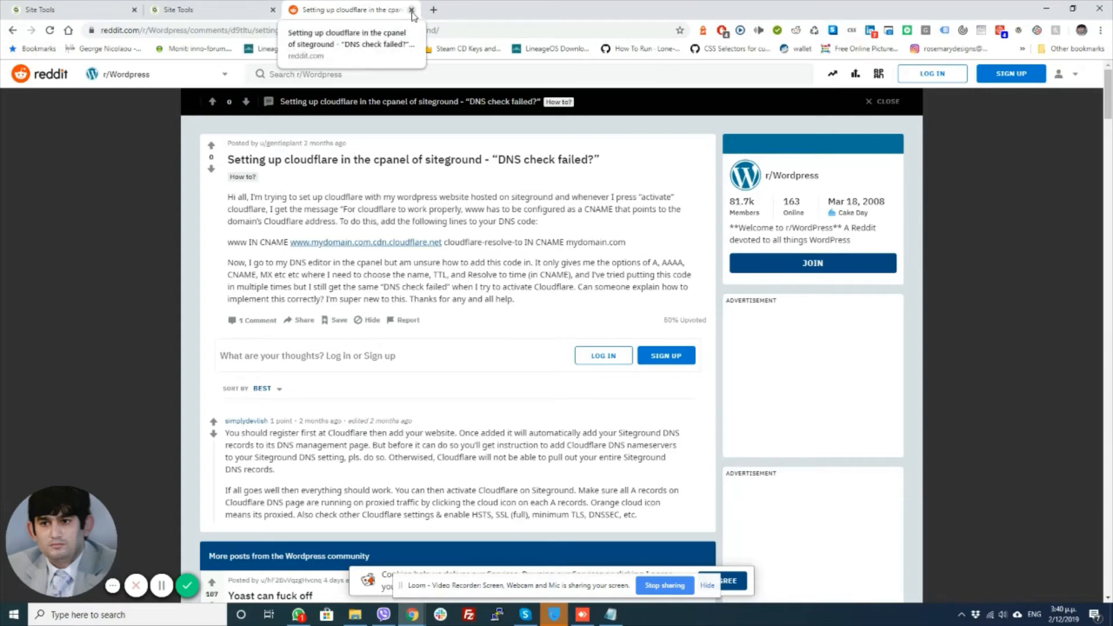
click(412, 9)
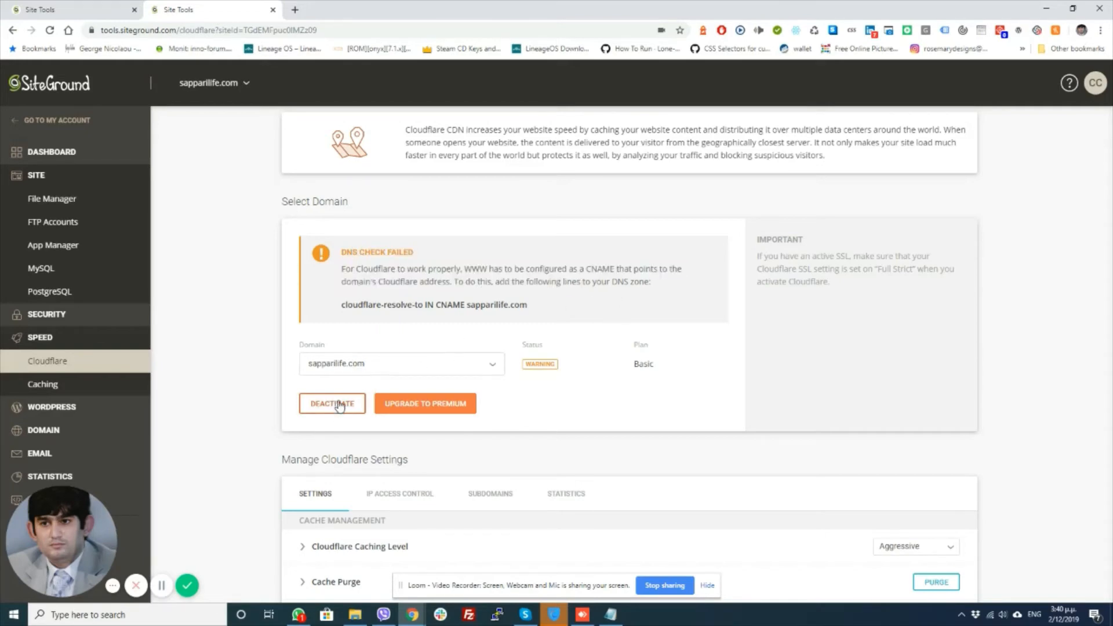
Turn Cloudflare off for sapparilife.com and confirm the deactivation.
click(331, 403)
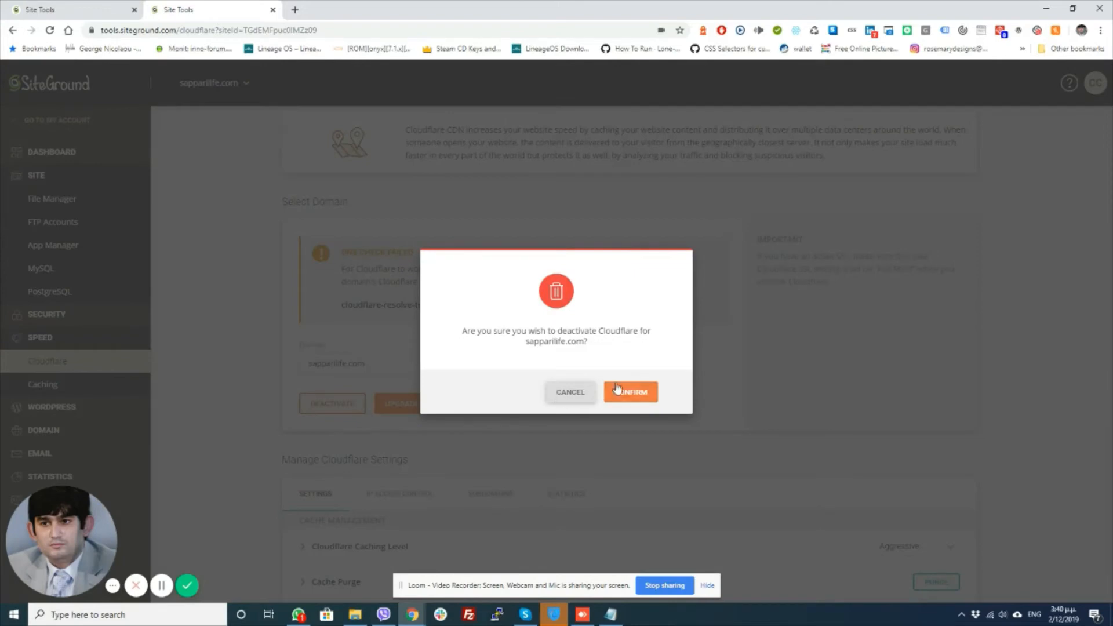
click(629, 392)
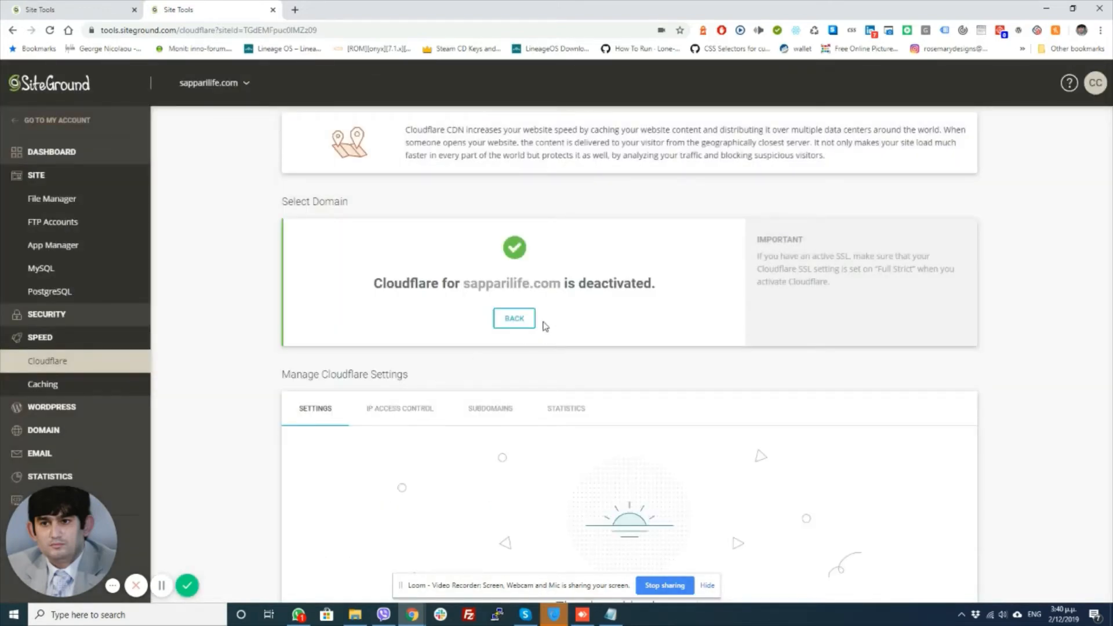
click(513, 317)
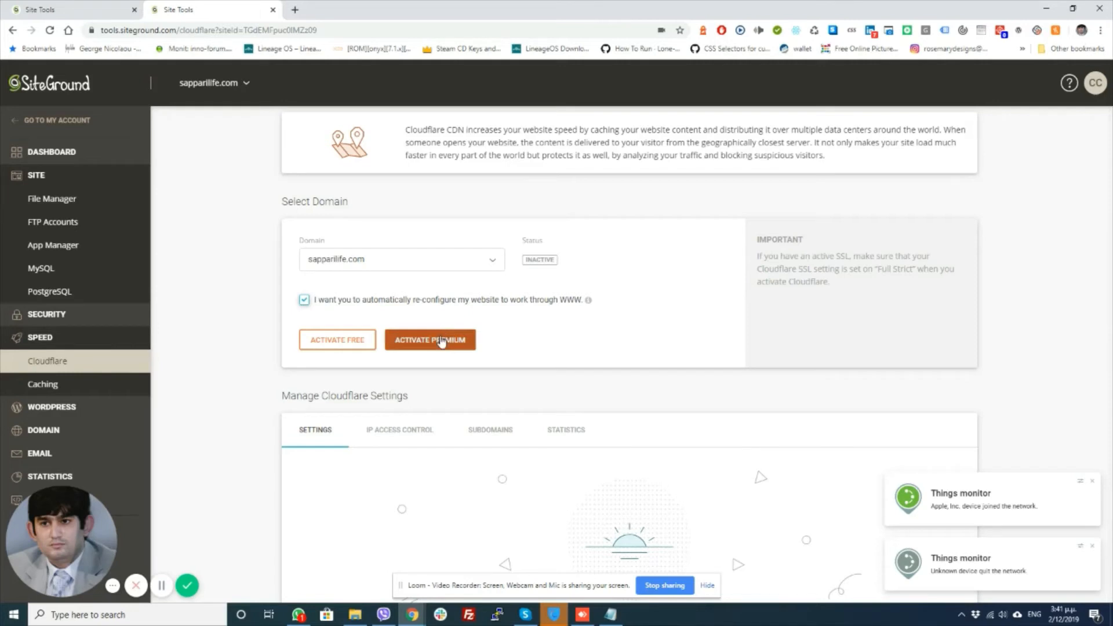
Activate Cloudflare again on the Basic plan and check SSL Support shows Full.
click(430, 339)
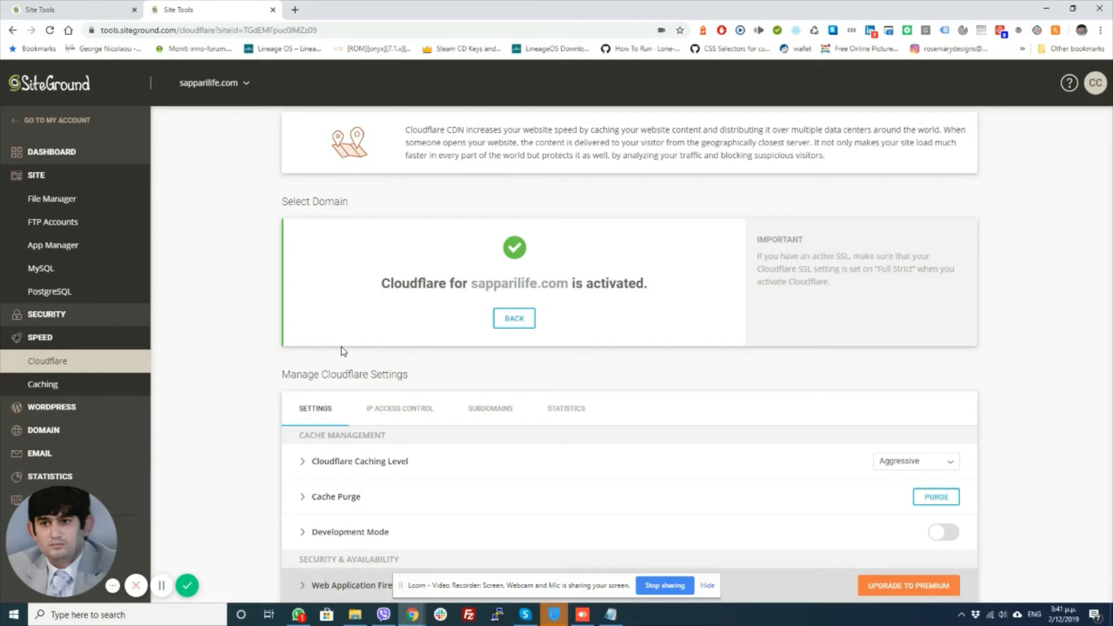
click(513, 317)
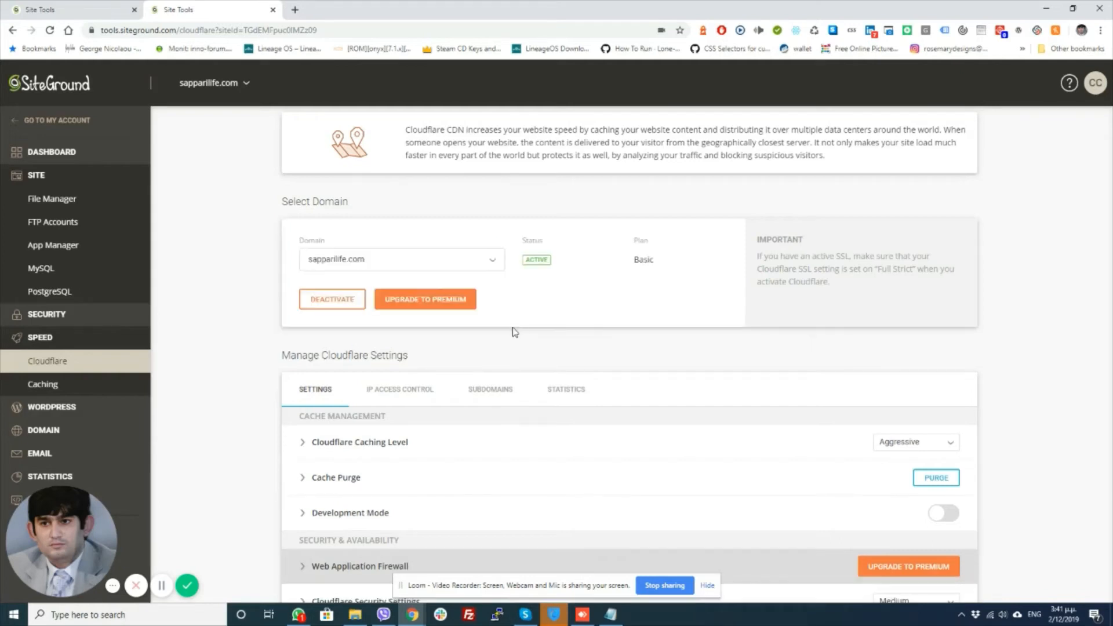
scroll(down, 3)
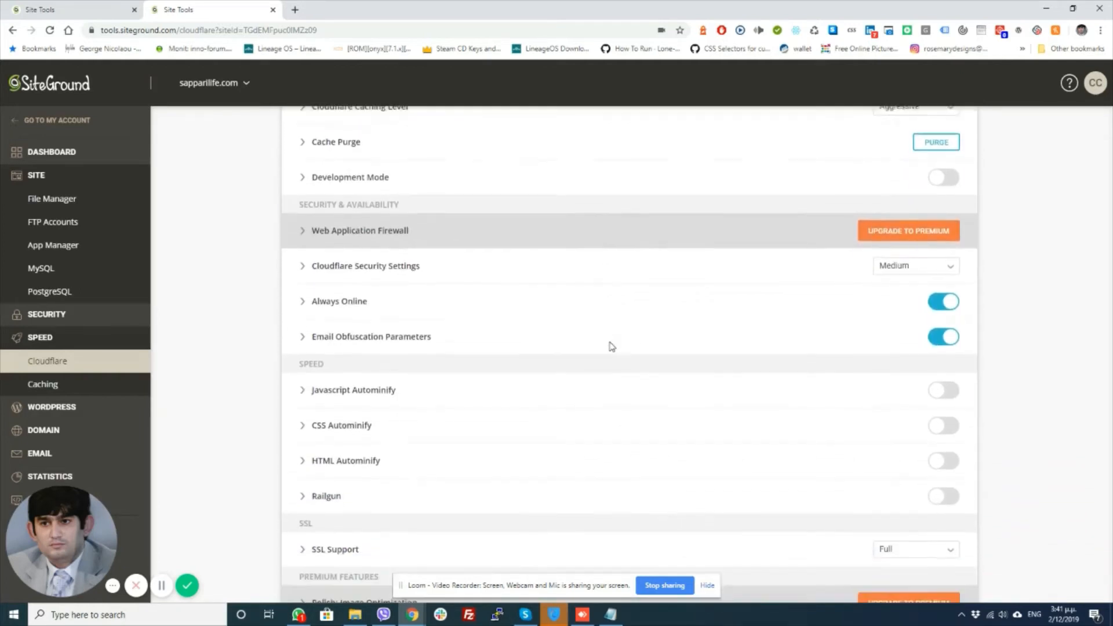
scroll(down, 3)
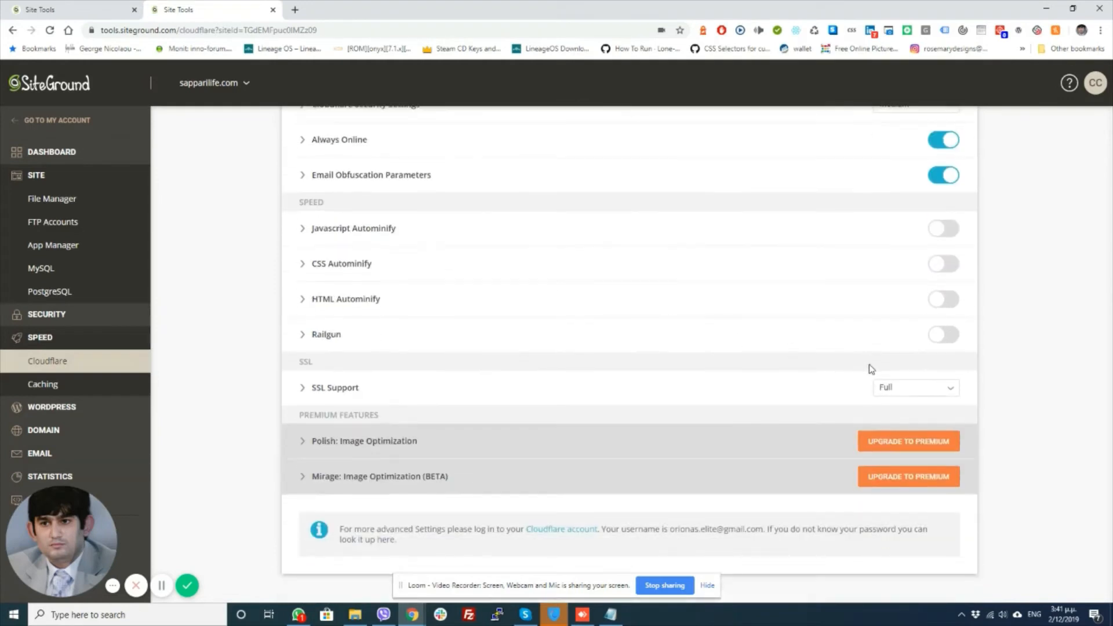
click(916, 386)
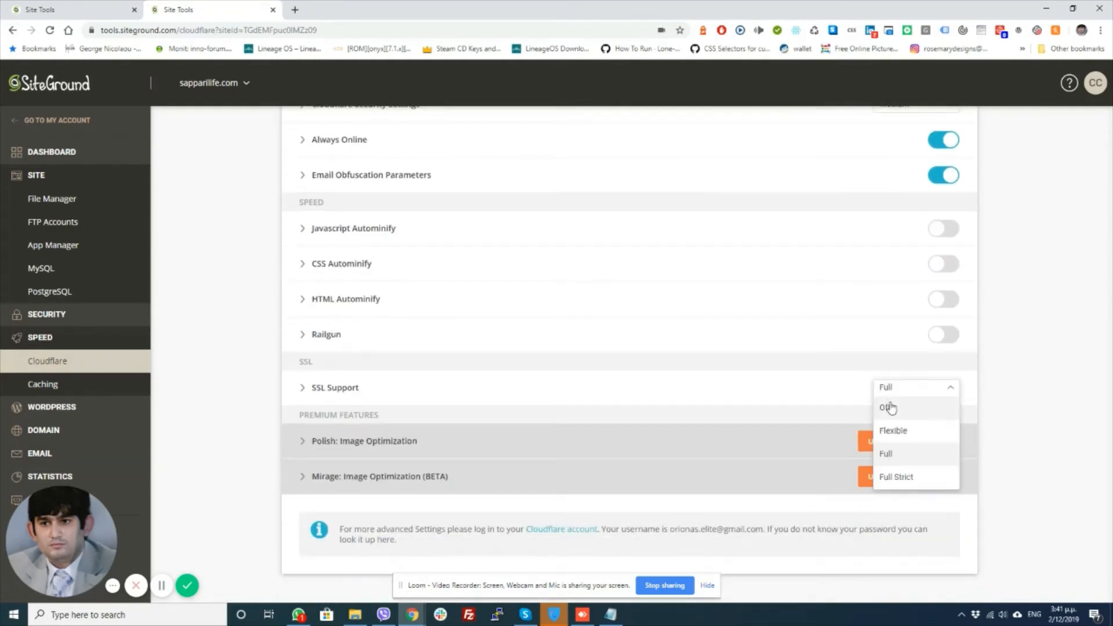
mouse_move(889, 469)
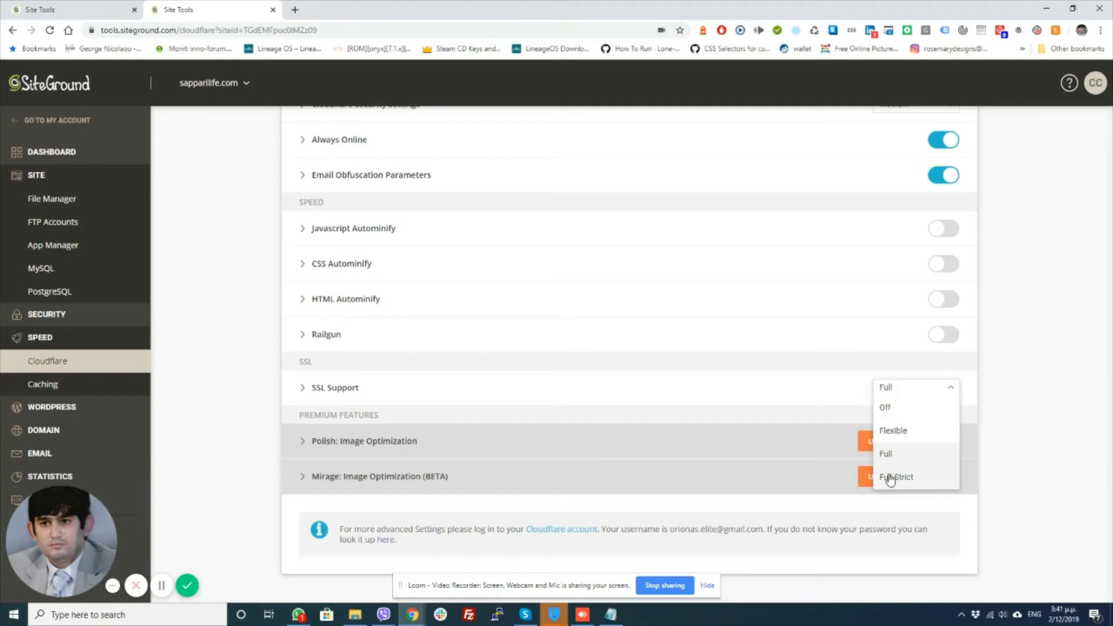
Choose Full Strict as the Cloudflare SSL Support mode for sapparilife.com.
click(895, 477)
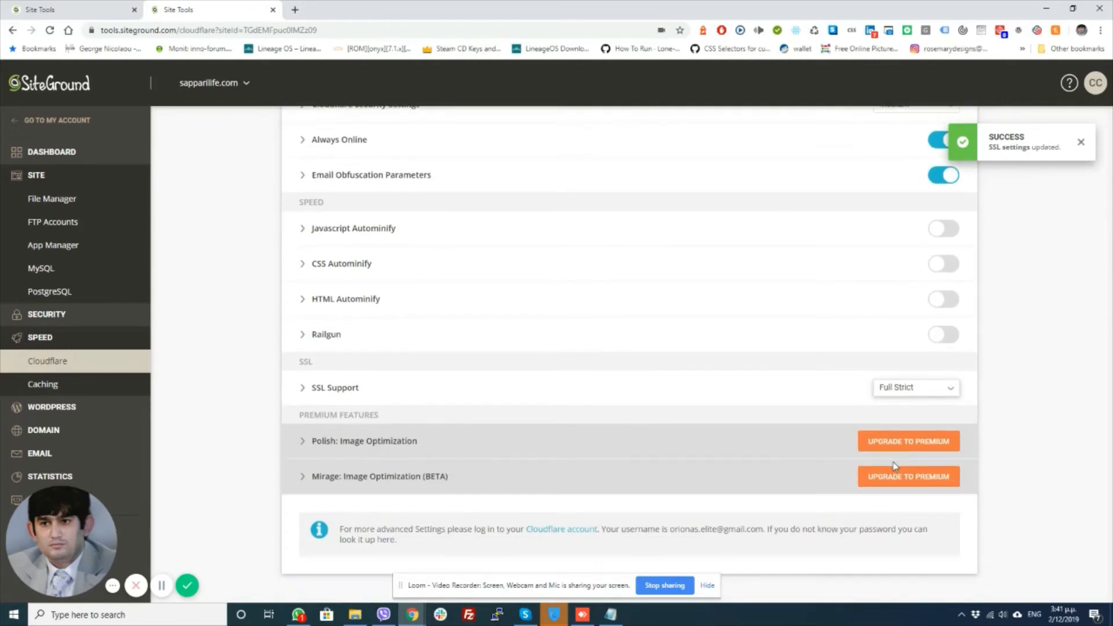
scroll(up, 3)
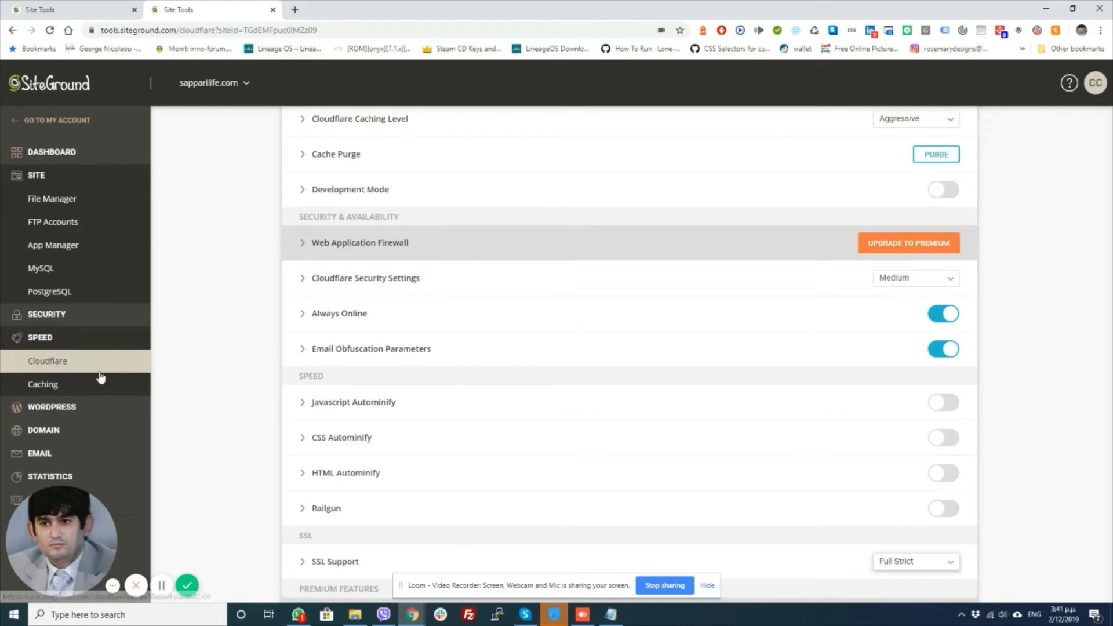
mouse_move(42, 339)
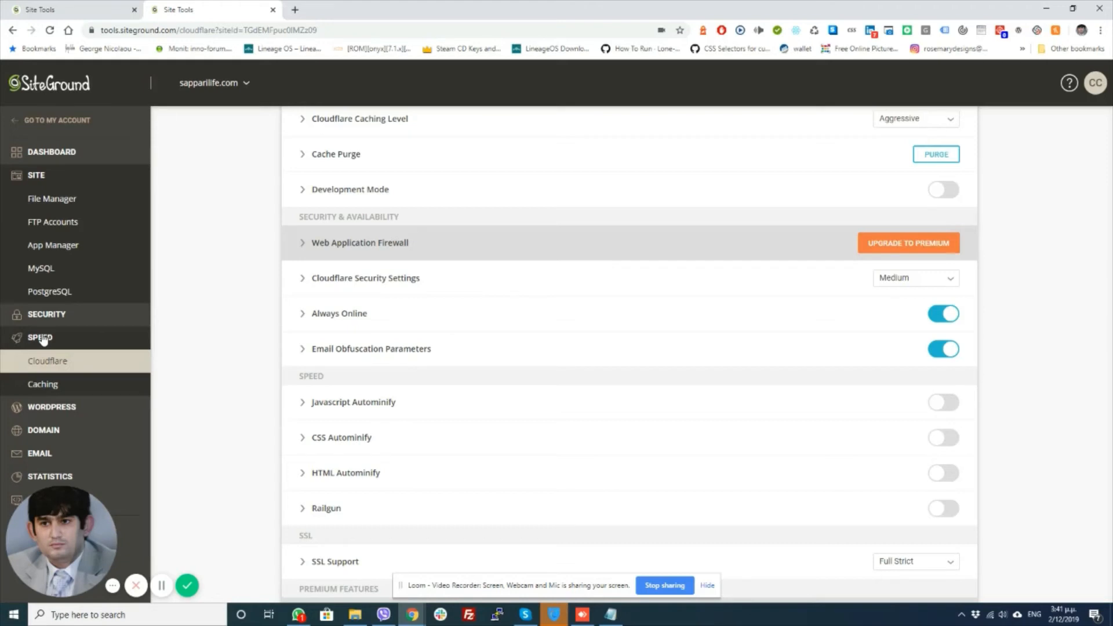
mouse_move(41, 383)
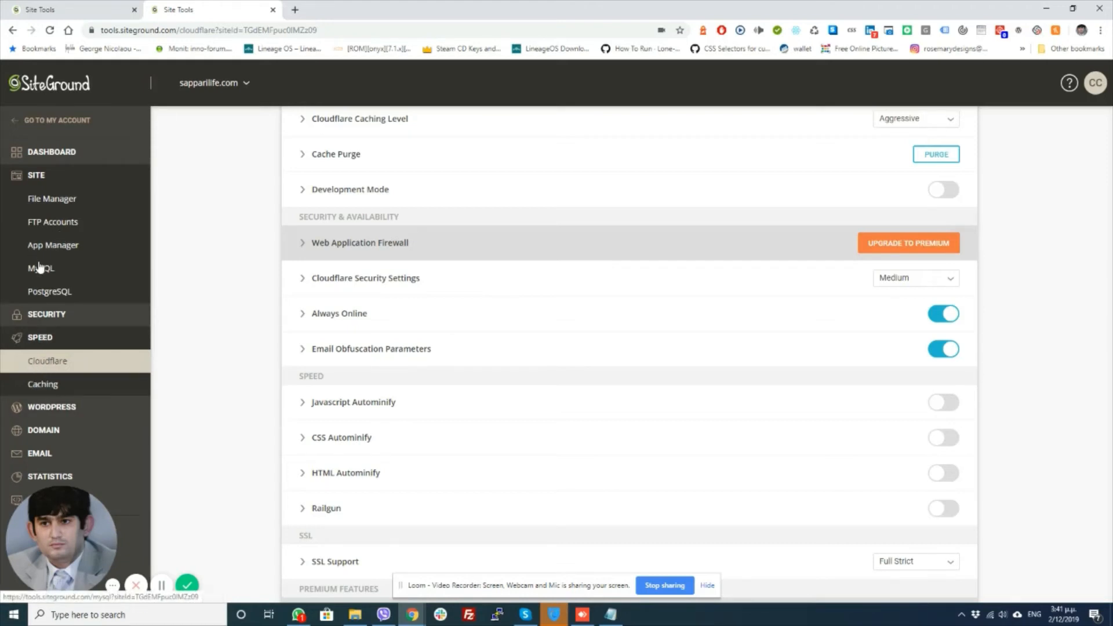
Browse public_html and wp-content in File Manager, ending inside public_html with .htaccess visible.
click(51, 199)
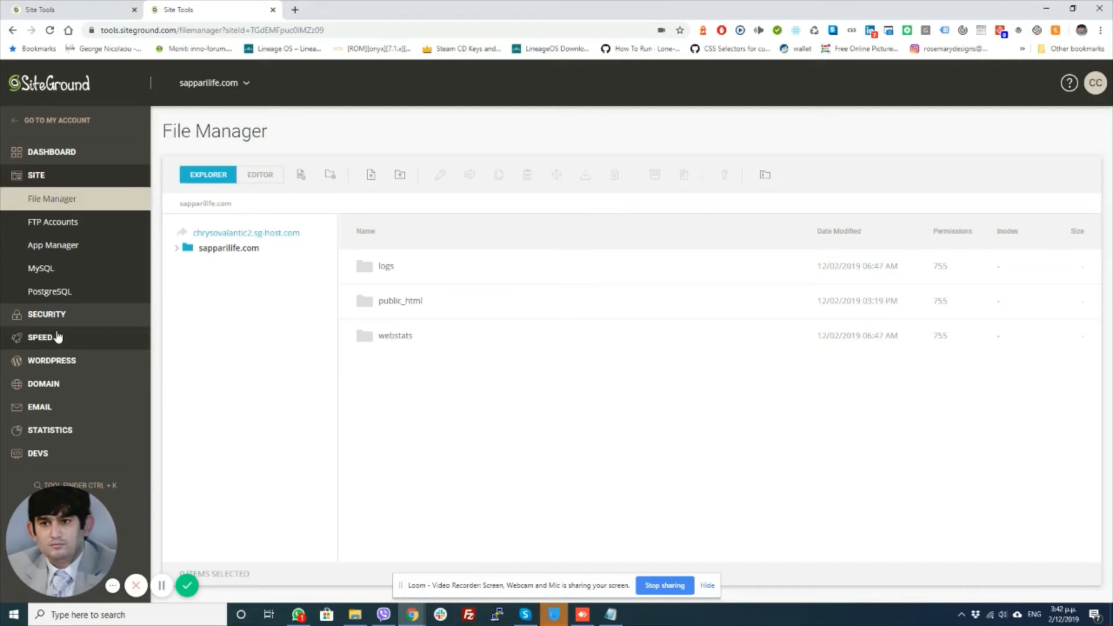
click(51, 151)
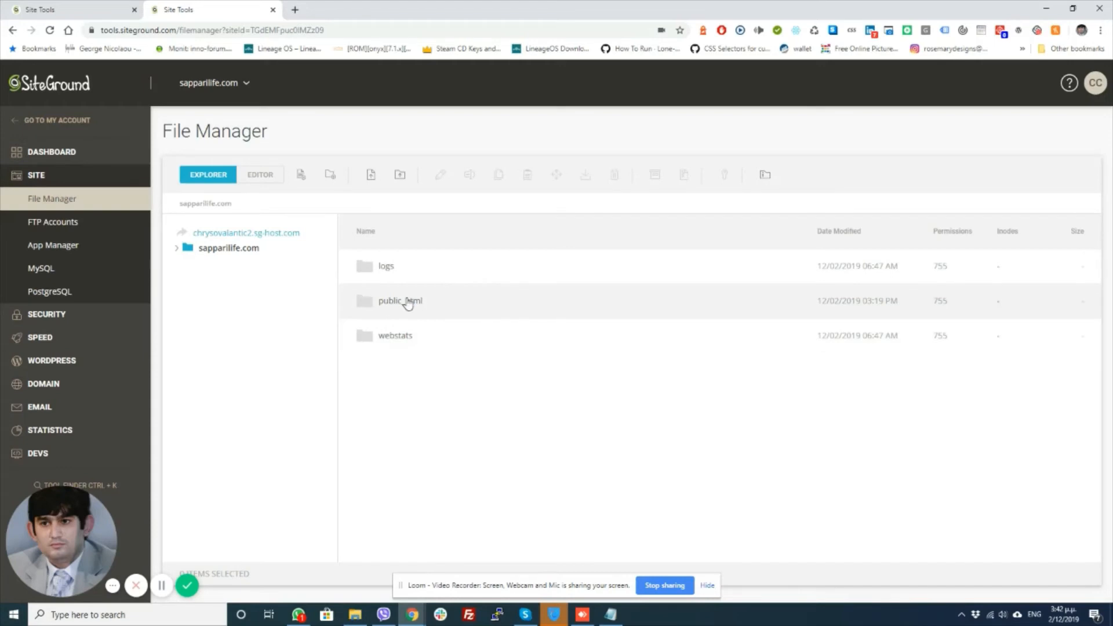
mouse_move(350, 313)
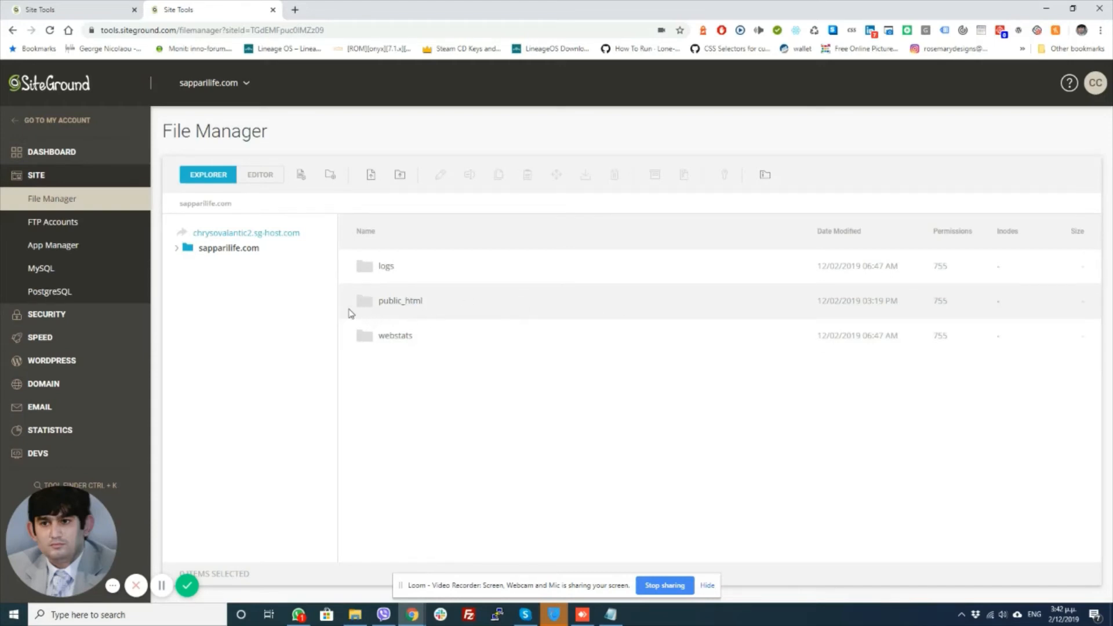
double_click(400, 300)
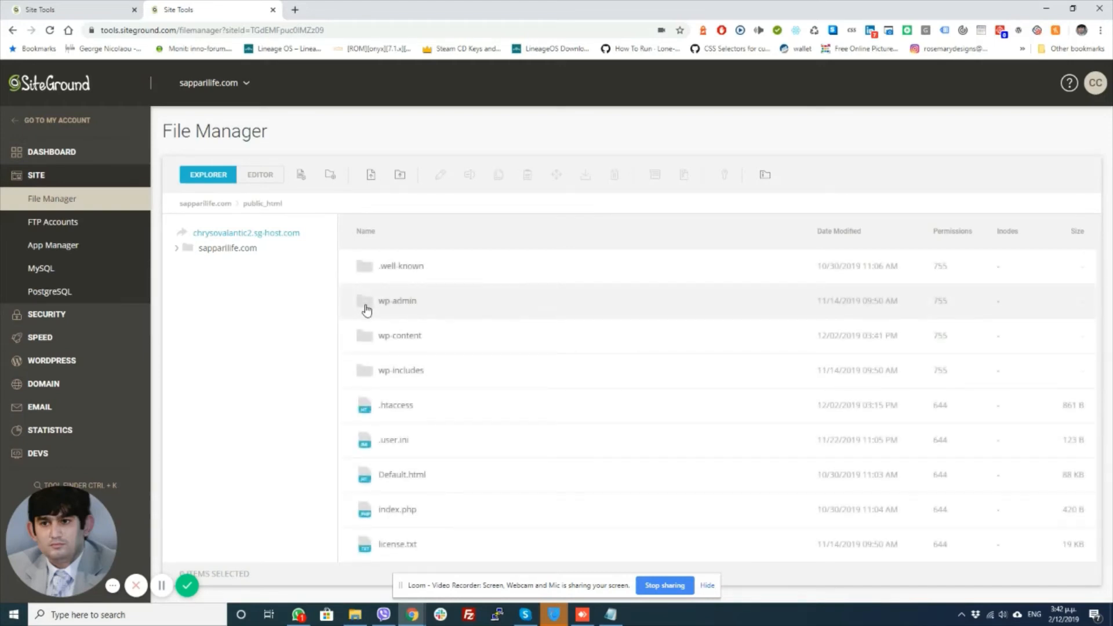
double_click(399, 335)
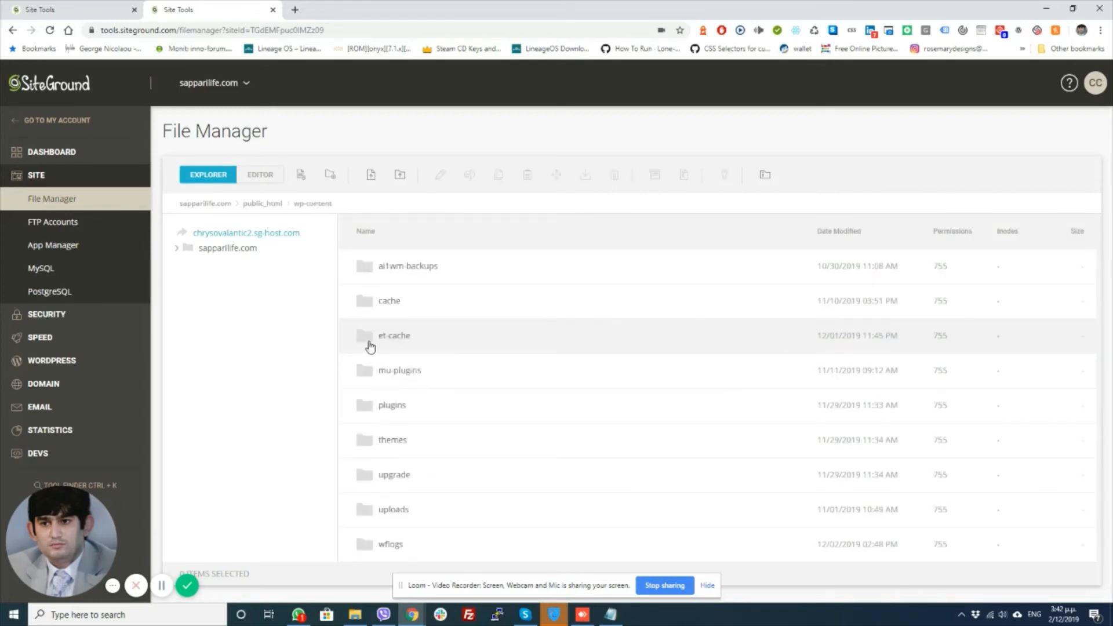
mouse_move(283, 243)
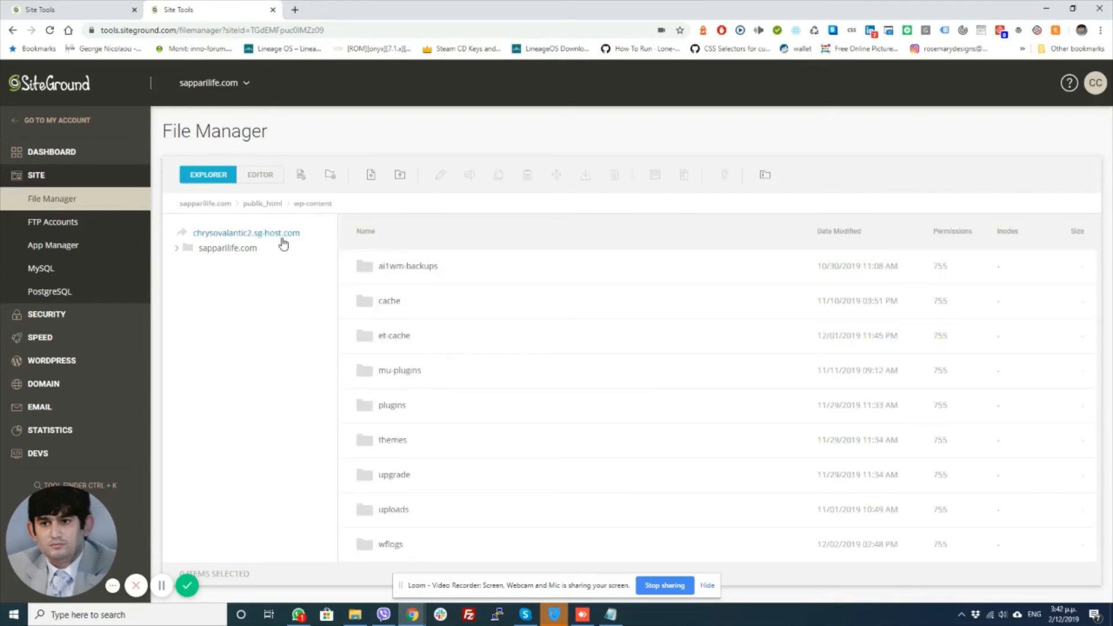
click(228, 248)
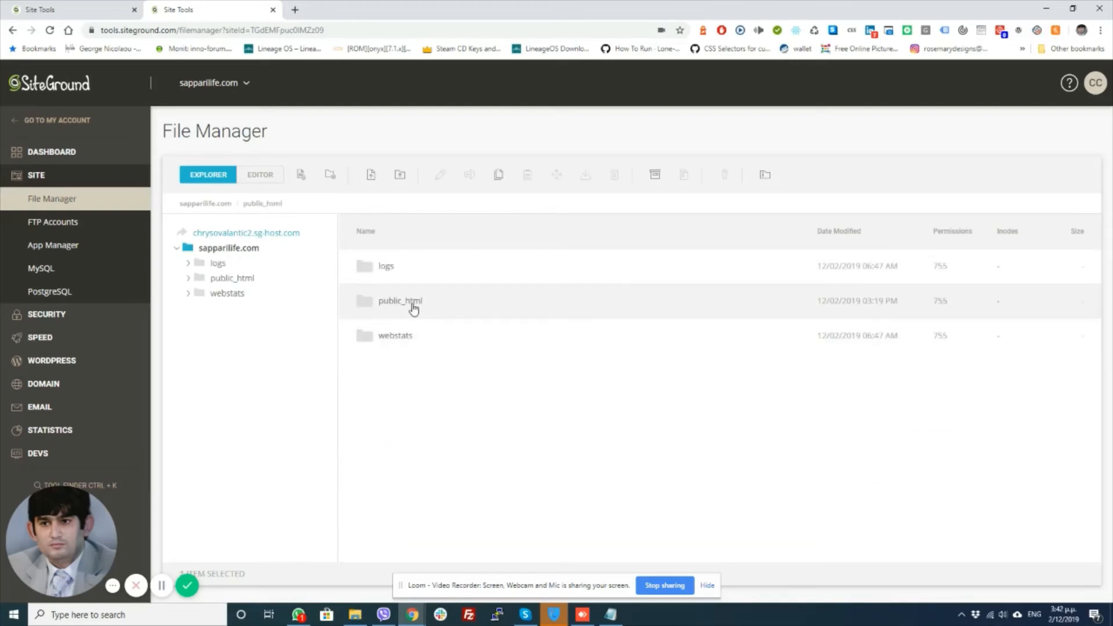
mouse_move(385, 307)
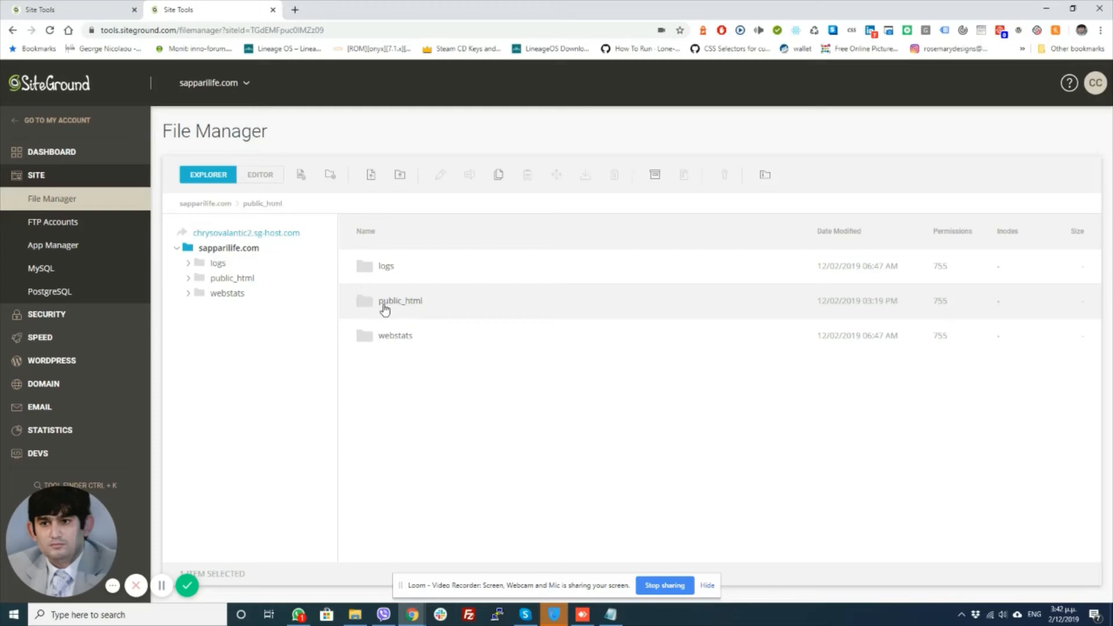
double_click(400, 300)
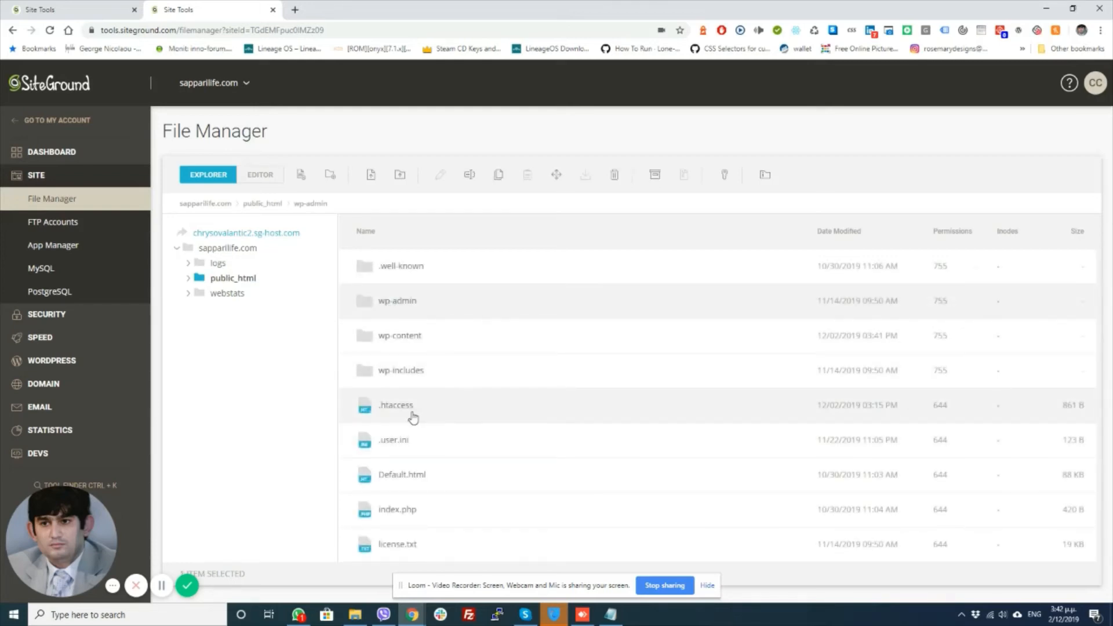
right_click(395, 405)
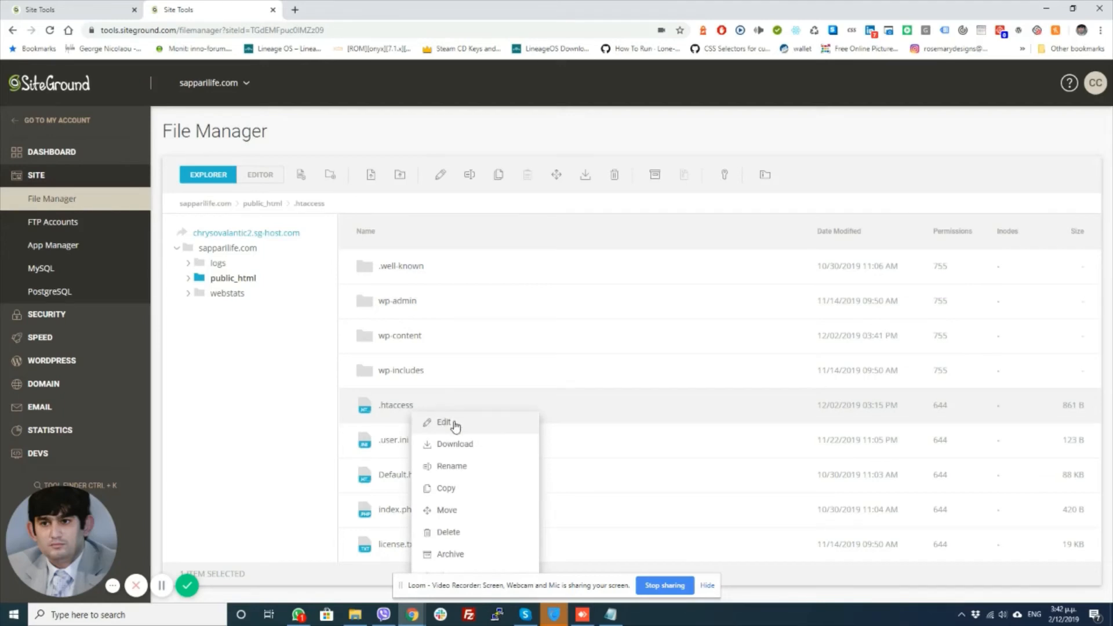
click(444, 421)
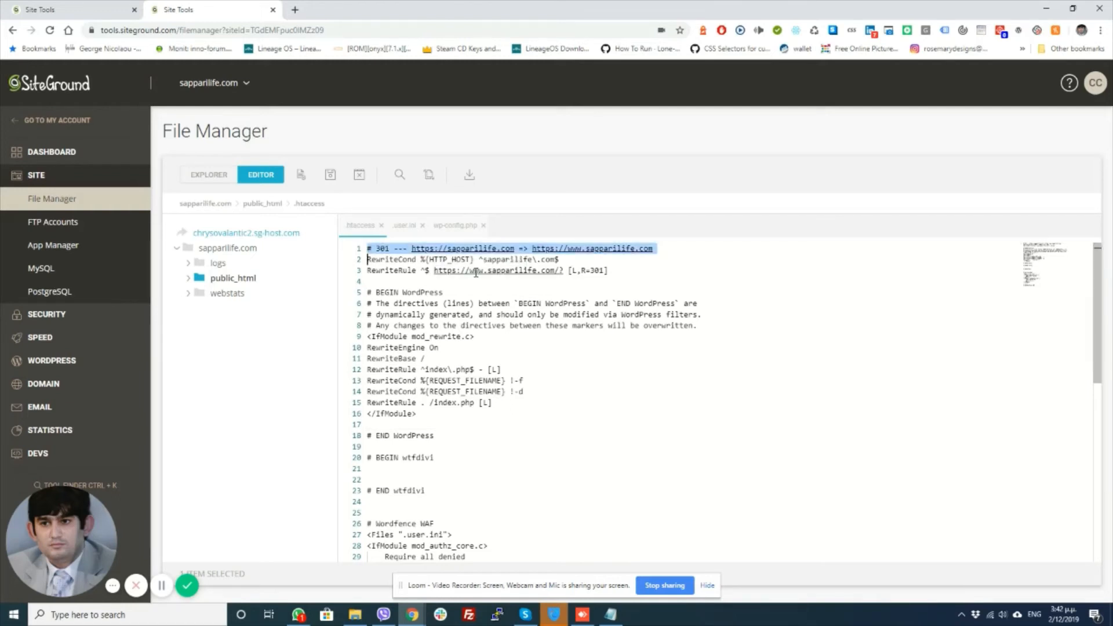
drag(367, 247, 610, 270)
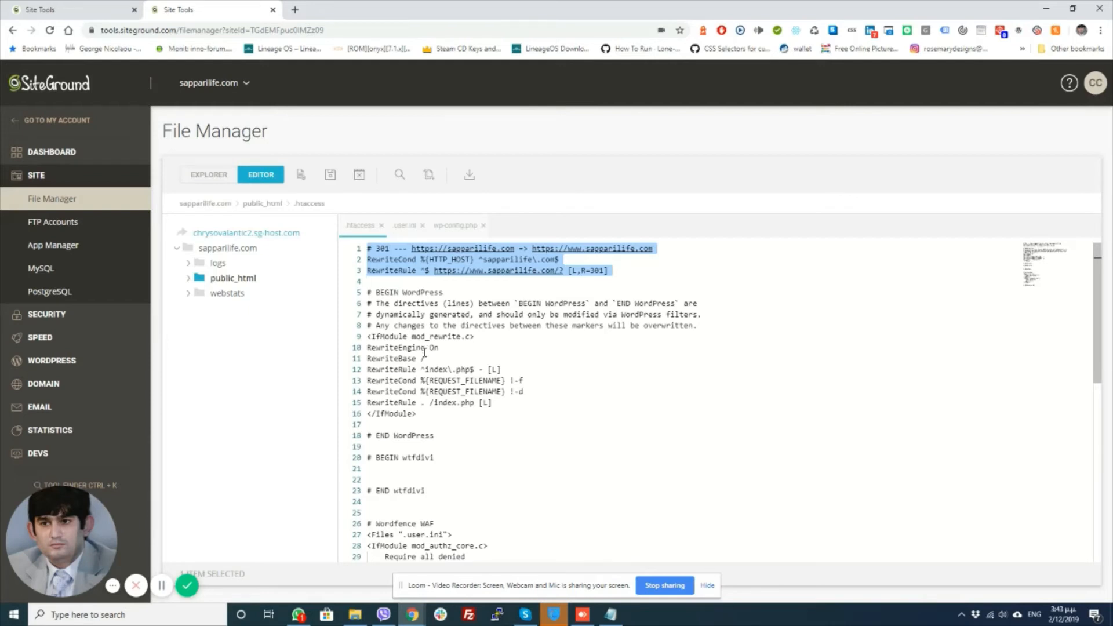
mouse_move(424, 354)
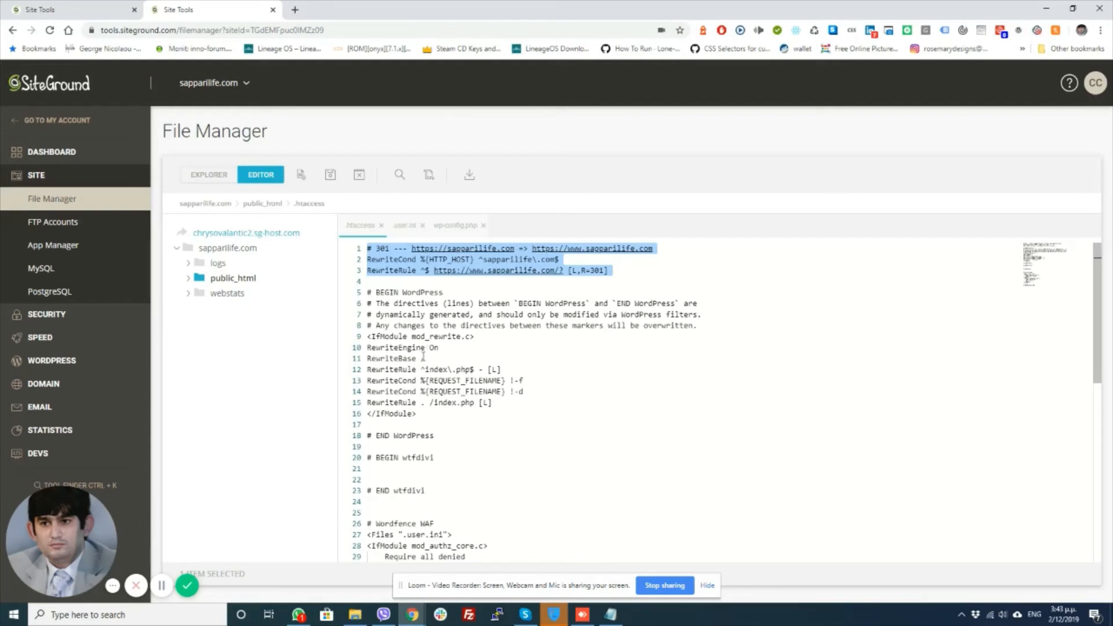
click(233, 278)
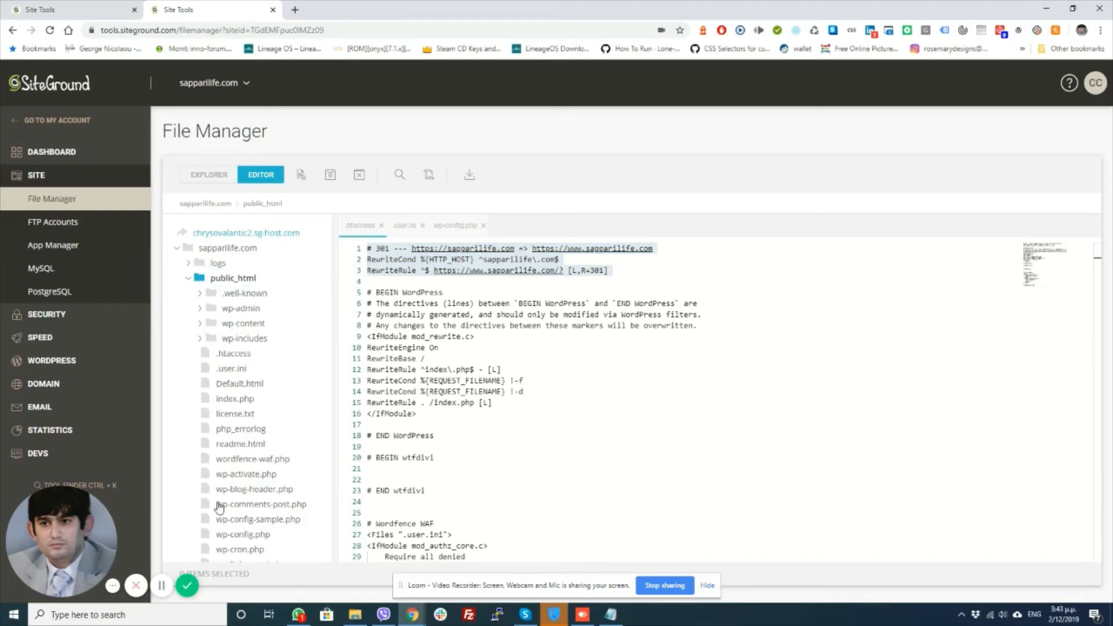
mouse_move(237, 544)
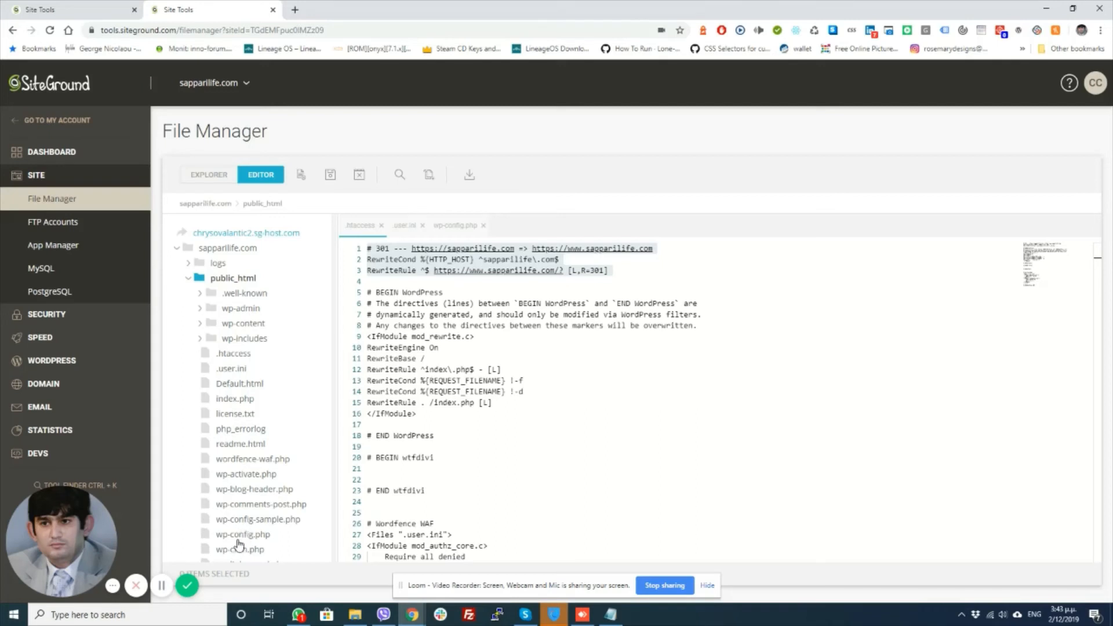
click(243, 534)
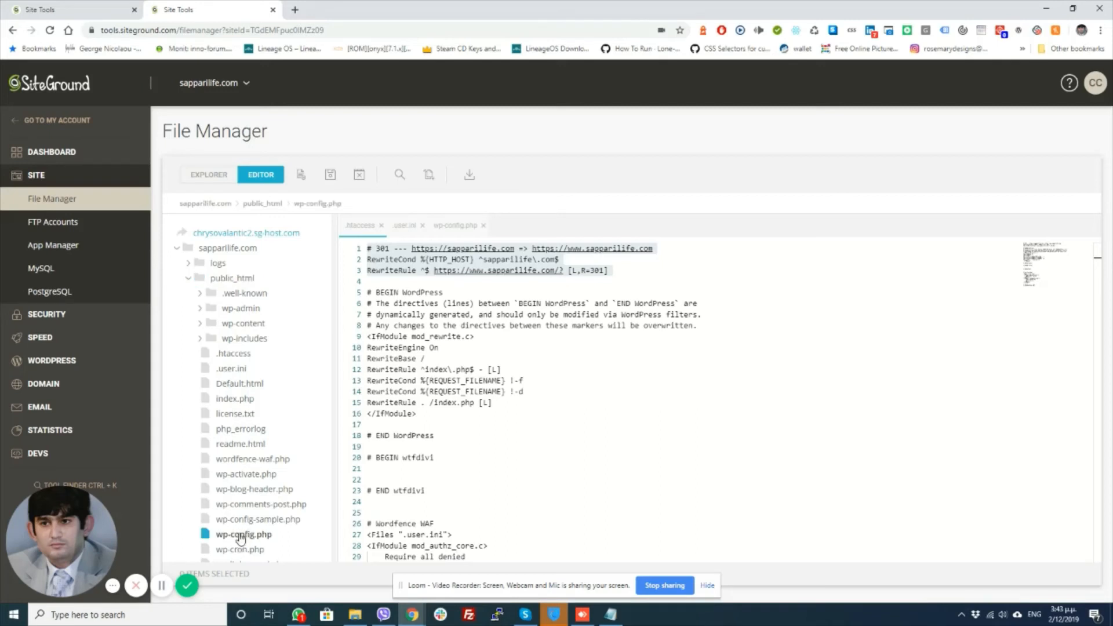
mouse_move(263, 480)
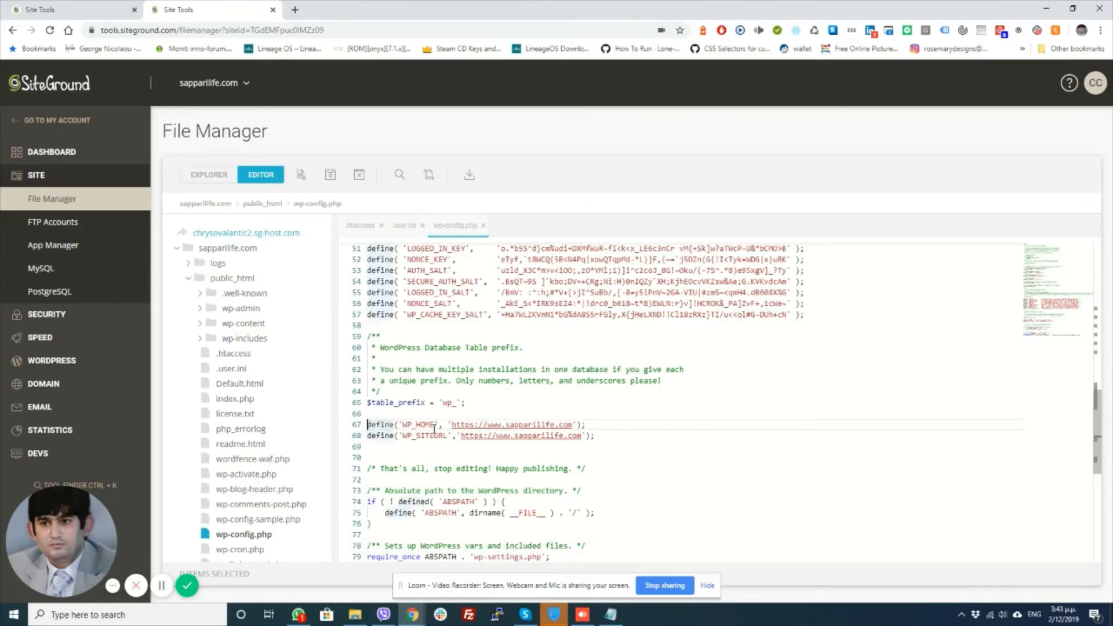
drag(367, 424, 596, 435)
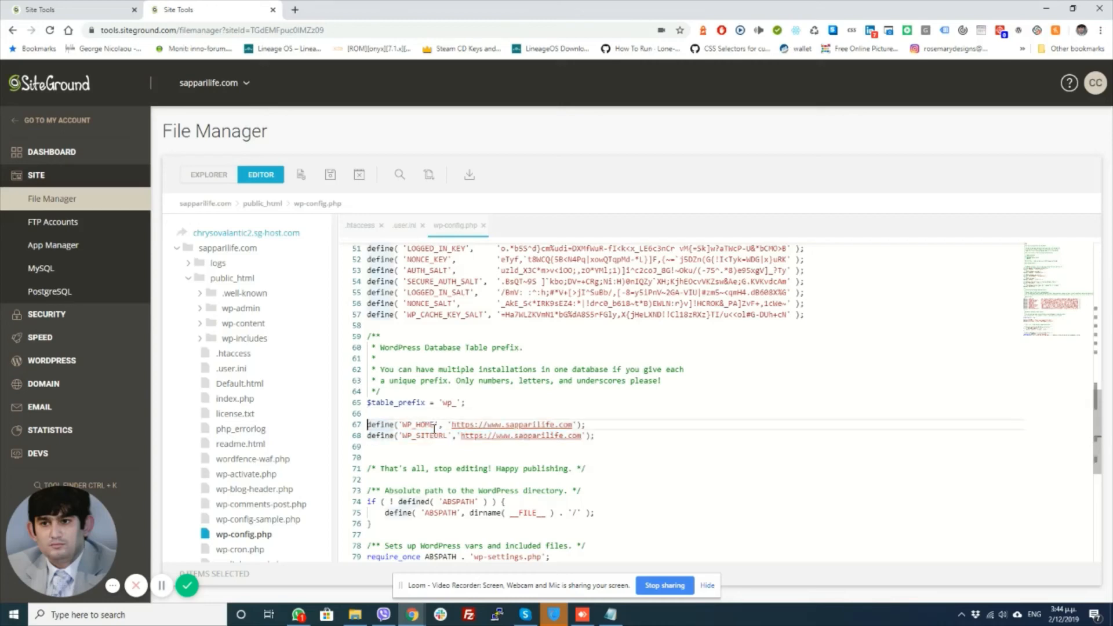
drag(367, 424, 594, 435)
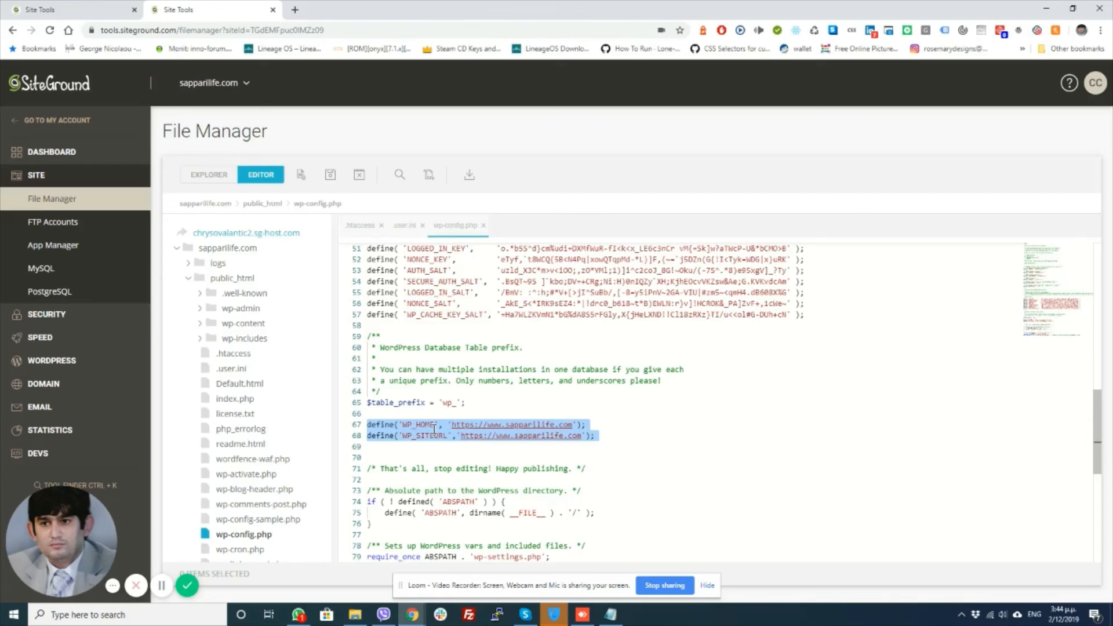
mouse_move(434, 429)
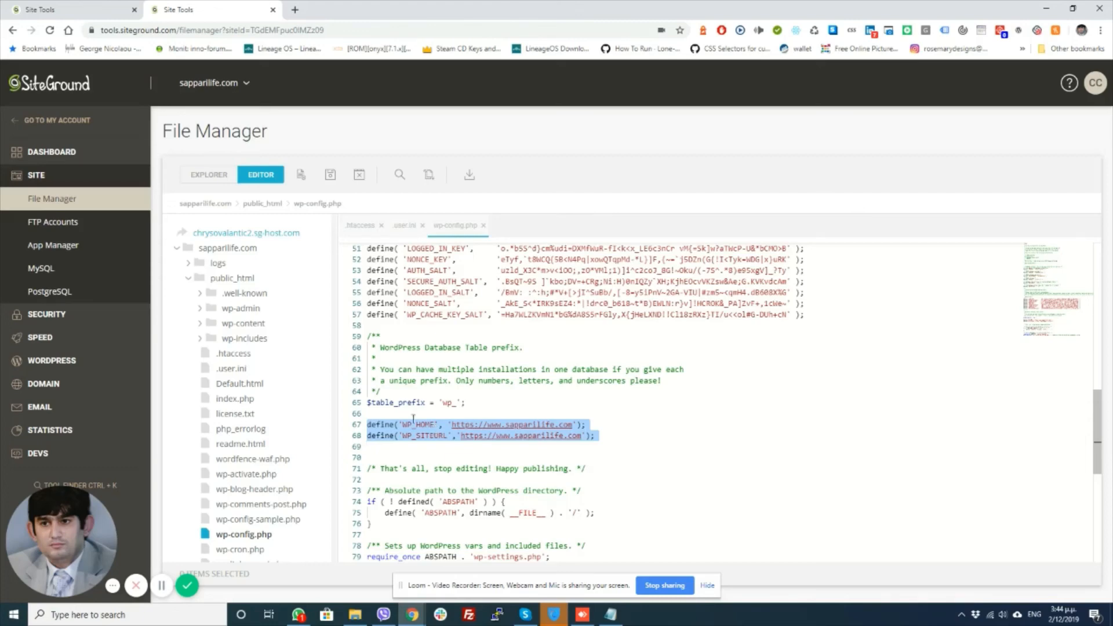
Switch back to the Speed > Cloudflare page showing sapparilife.com active on Basic.
click(39, 221)
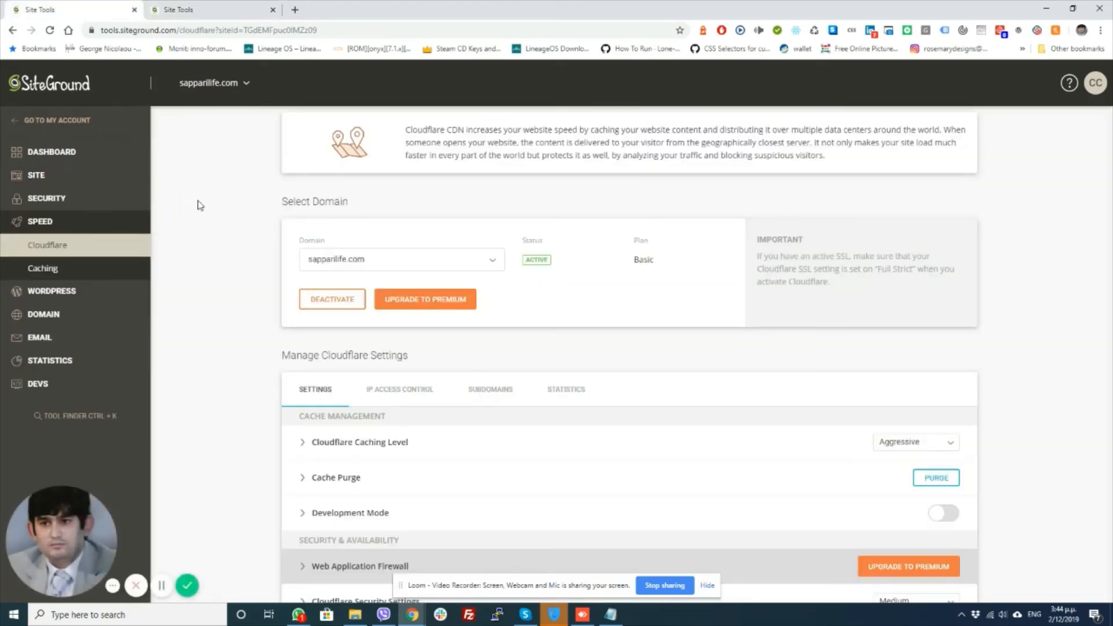
mouse_move(255, 350)
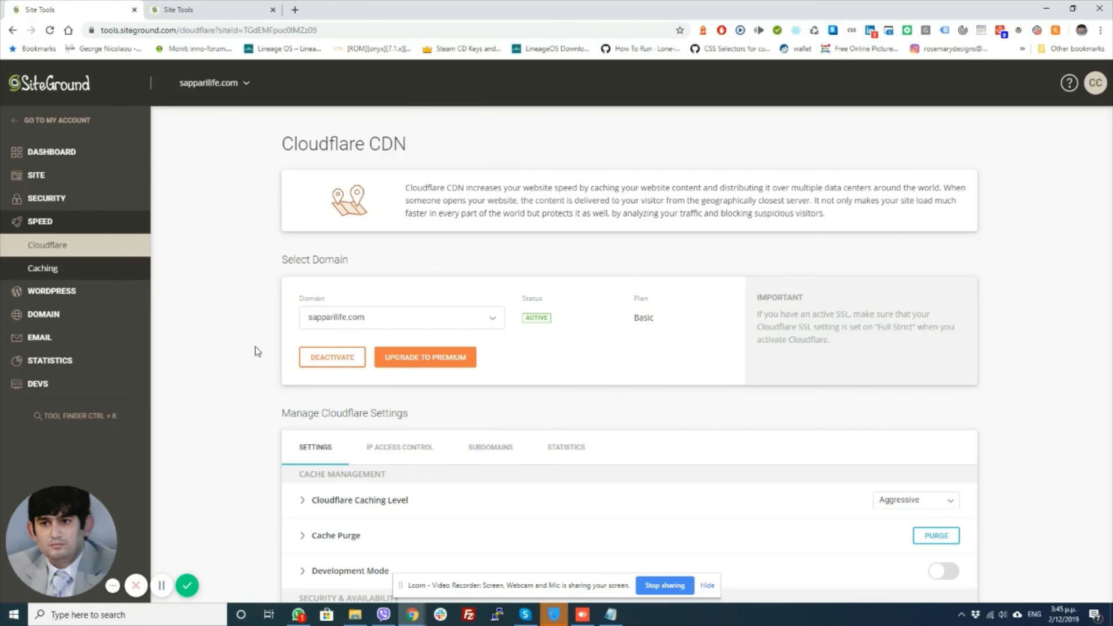
mouse_move(534, 581)
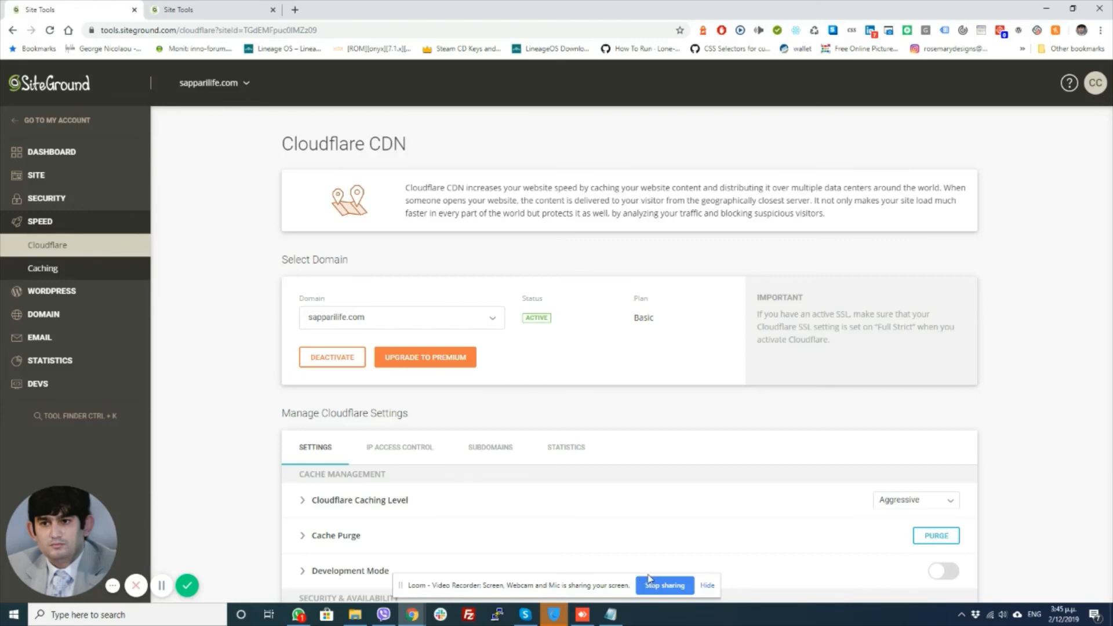
mouse_move(235, 581)
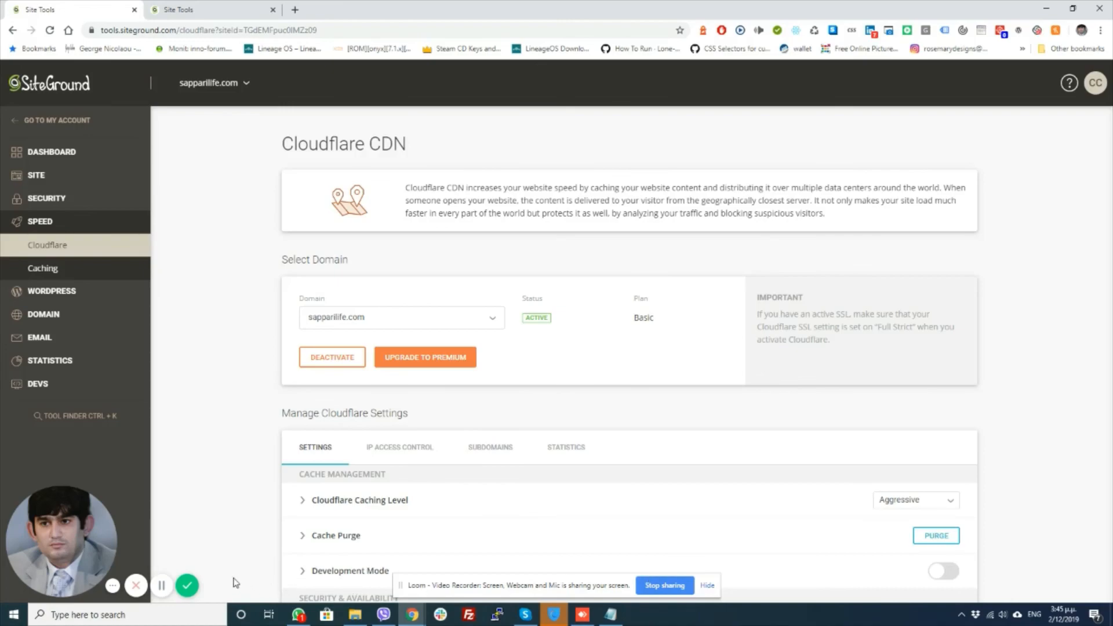